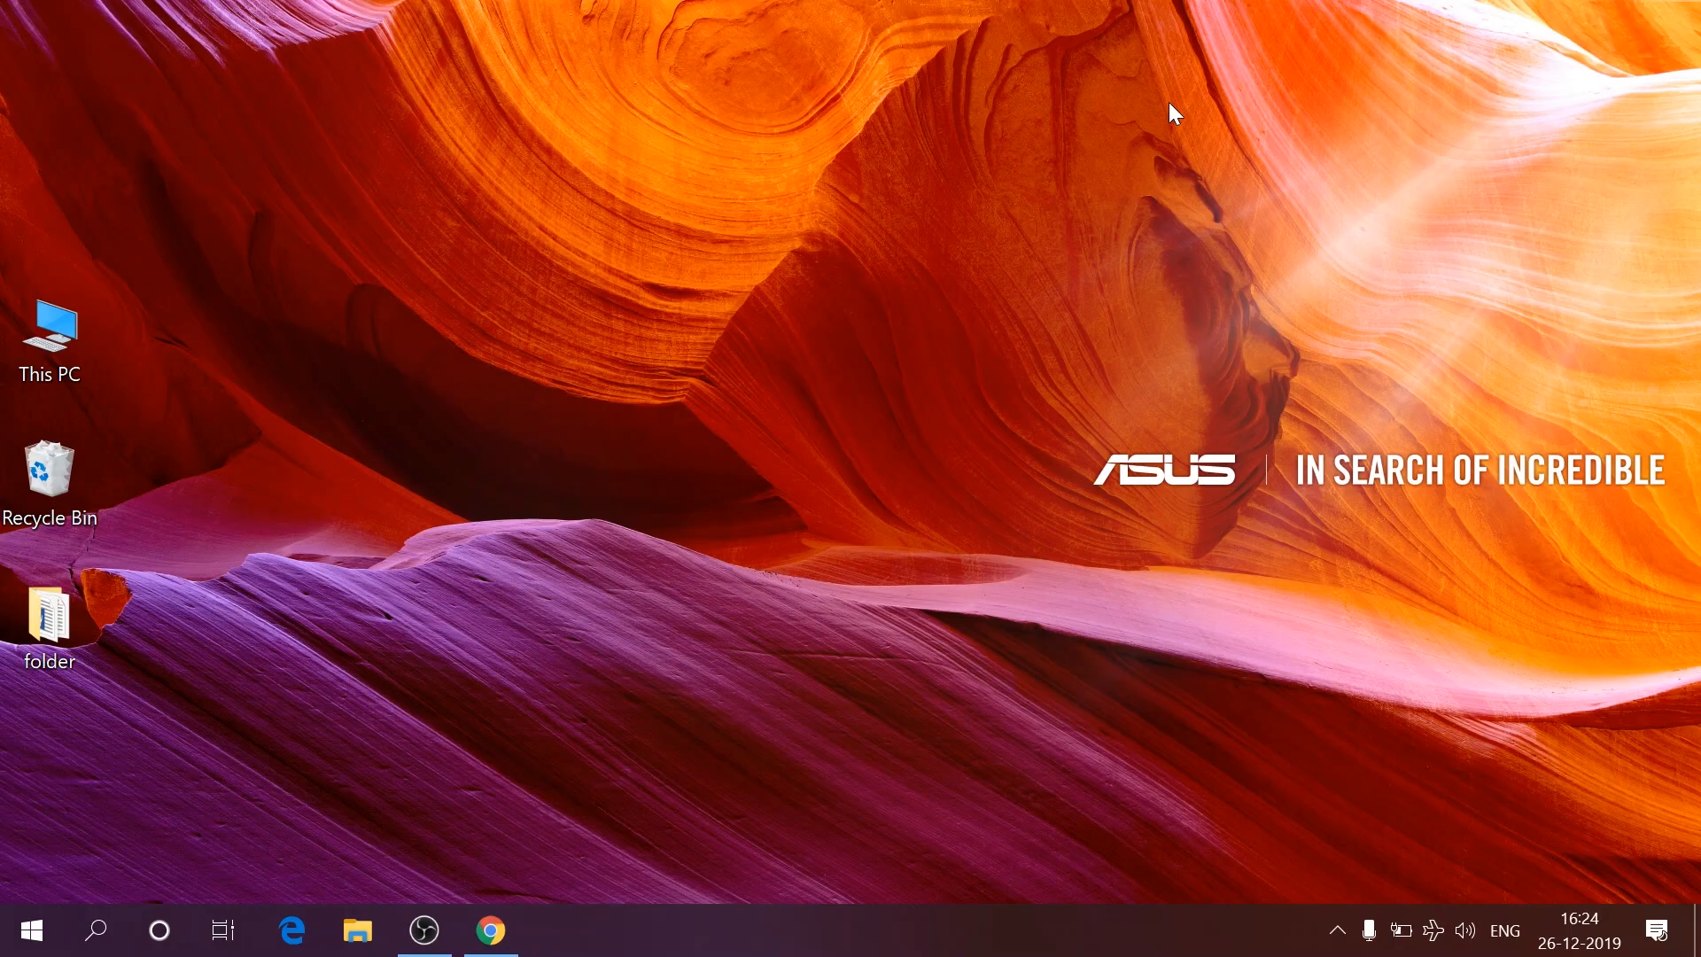
{"action": "mouse_move", "coordinate": [627, 839]}
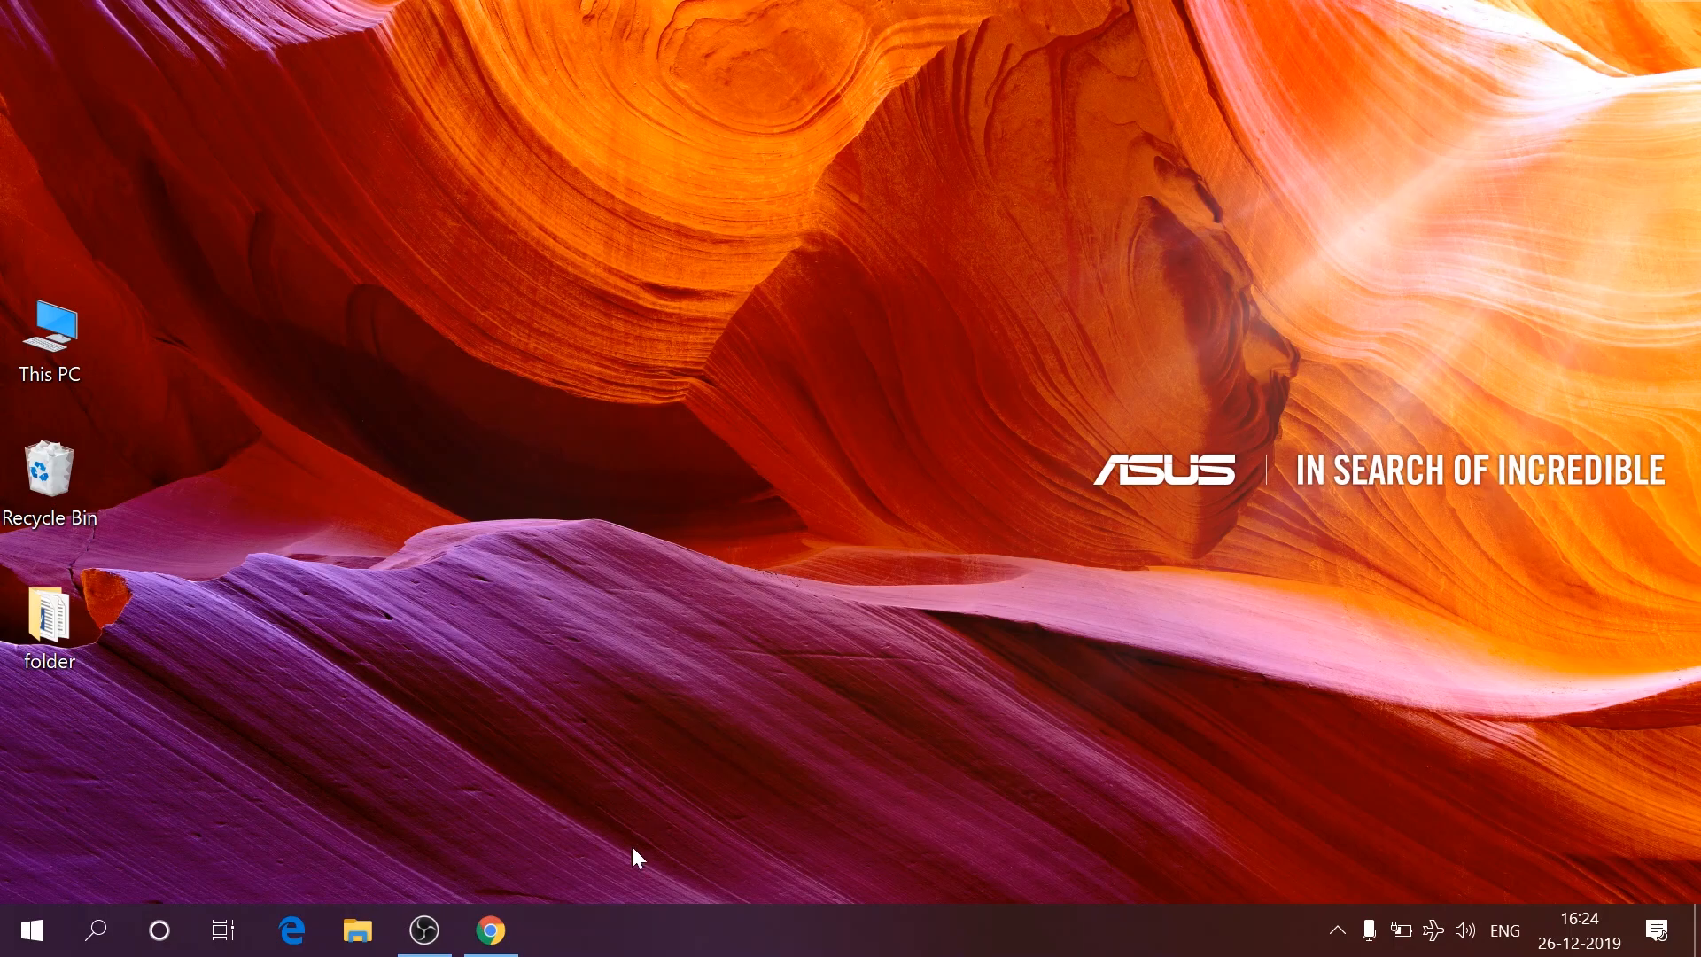
Step: Launch Chrome and search DuckDuckGo for 'monnect' to reach monect.com
{"action": "left_click", "coordinate": [489, 932]}
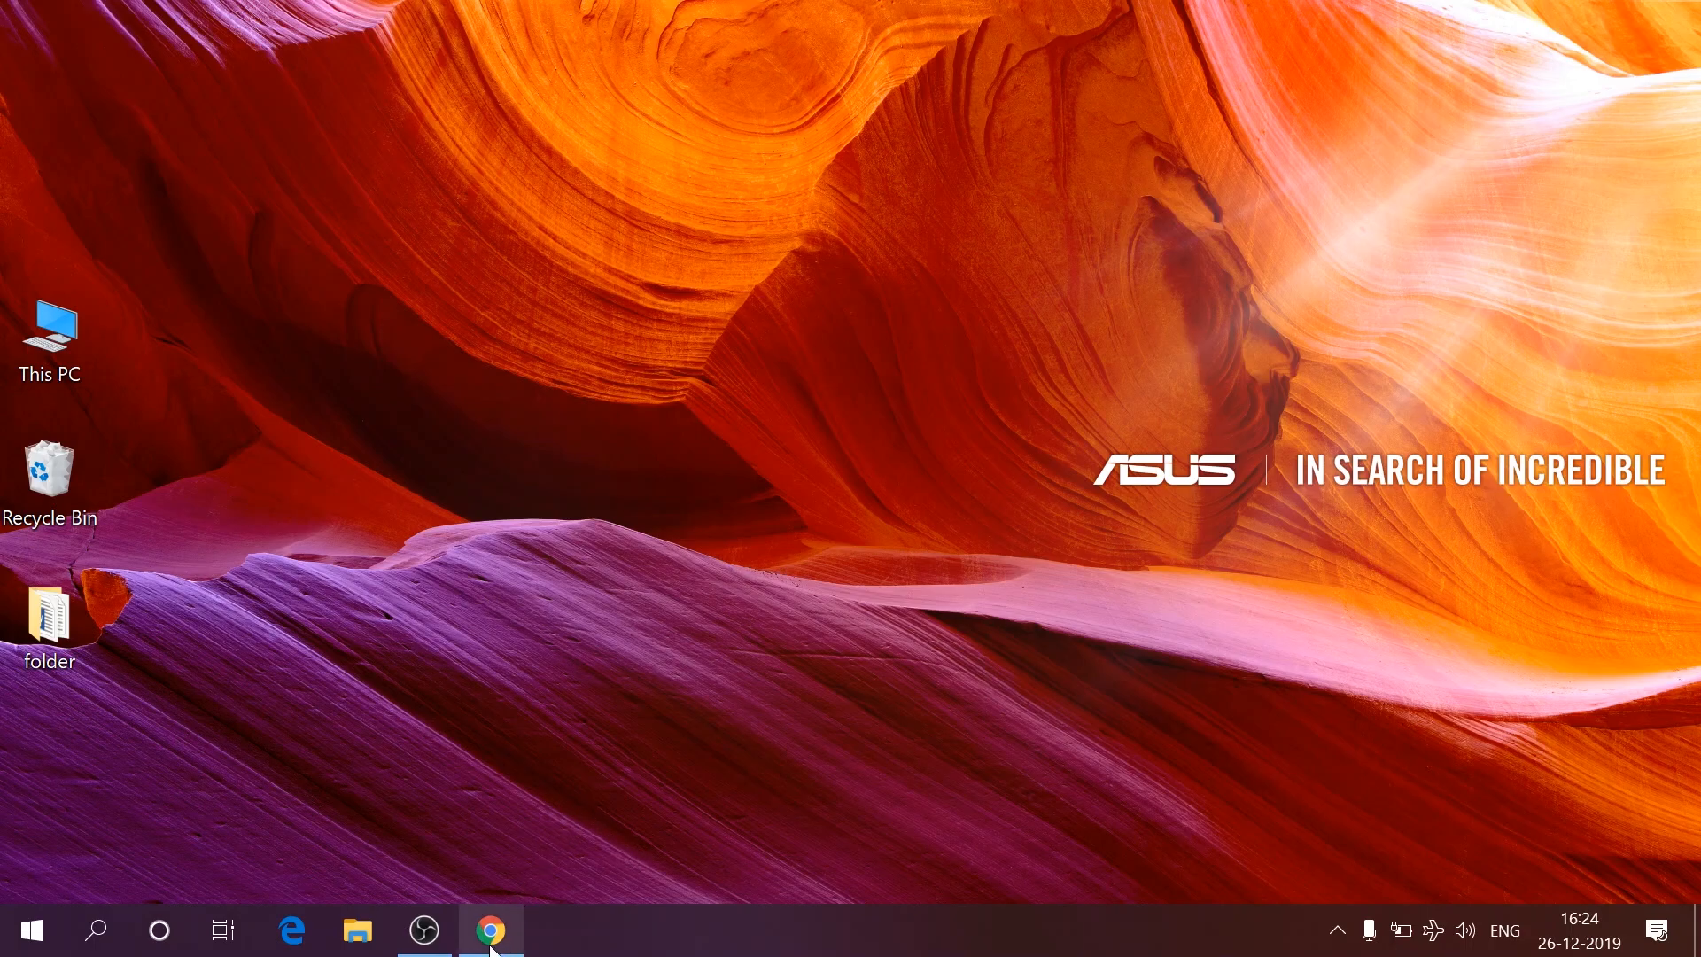
{"action": "left_click", "coordinate": [489, 928]}
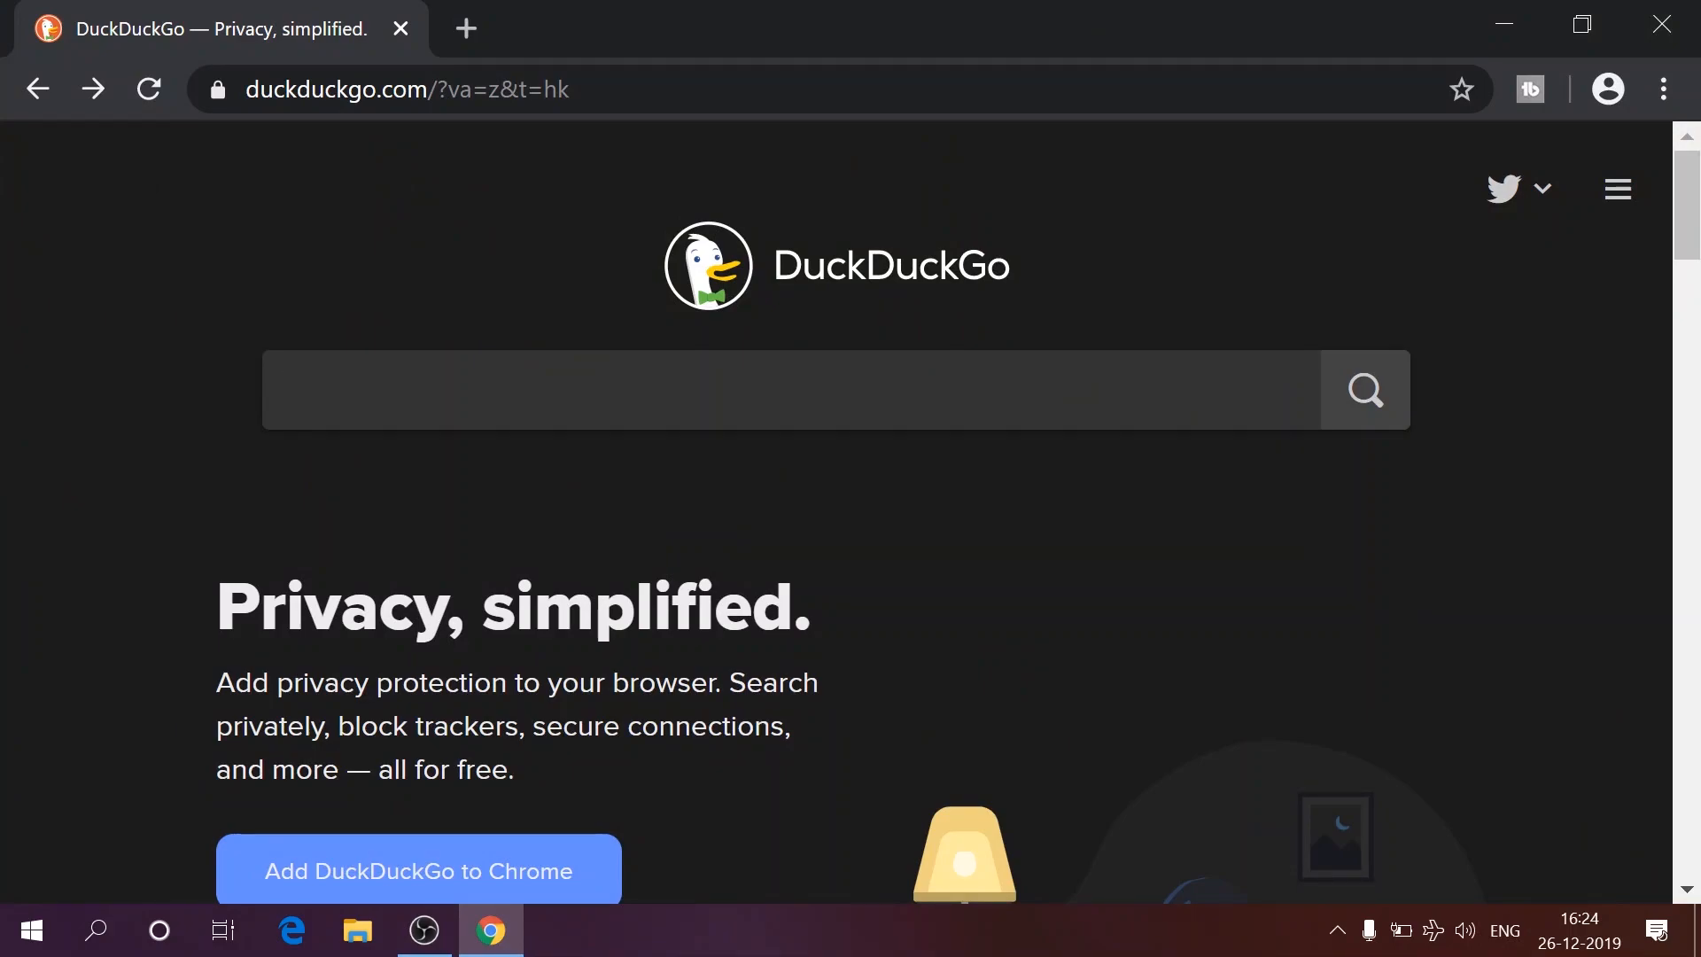
{"action": "type", "text": "monnect"}
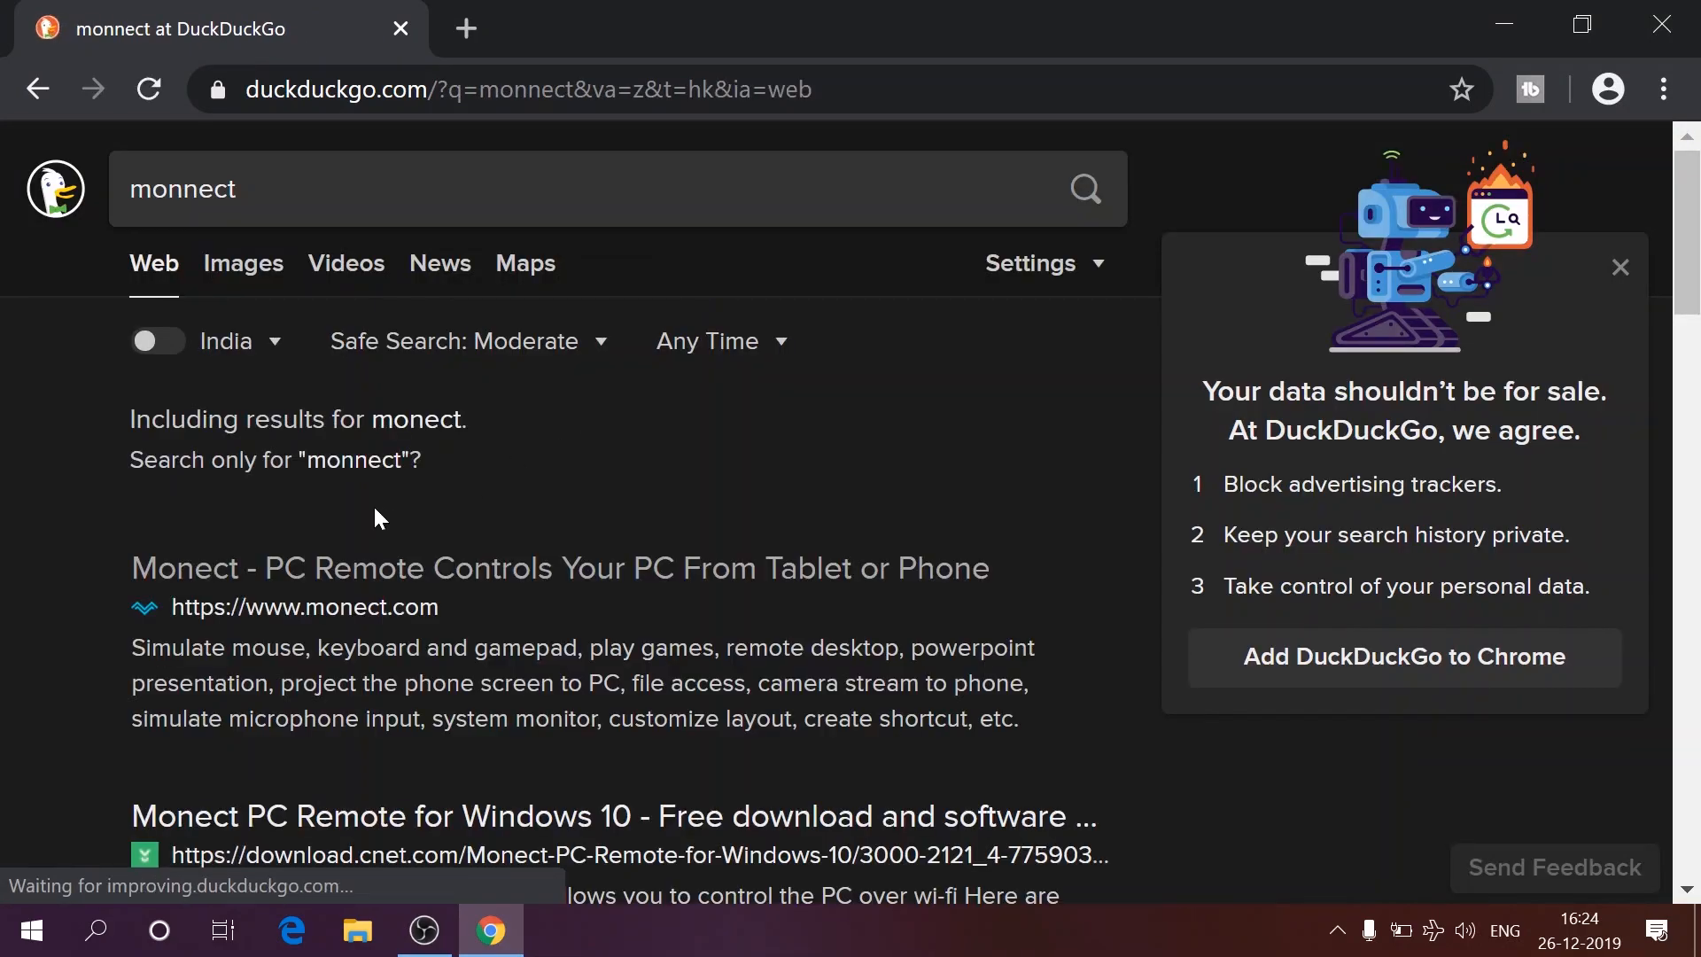
{"action": "mouse_move", "coordinate": [361, 579]}
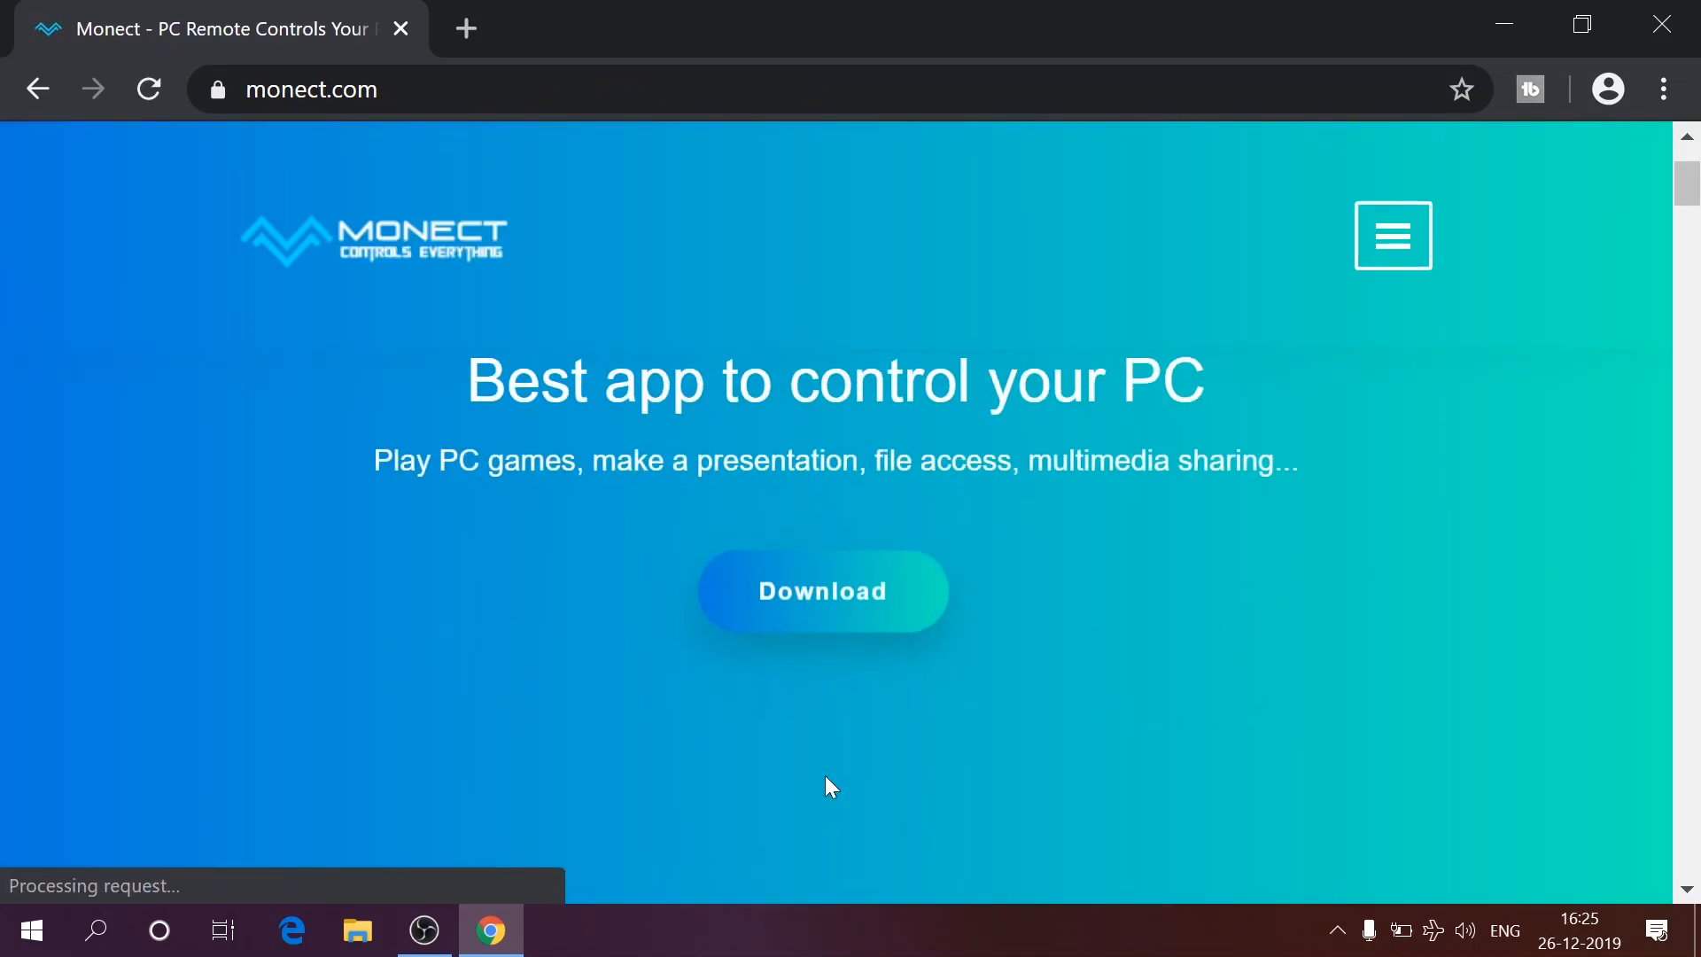
Step: Download the PCRemoteReceiverSetup_7_1_0 zip and show it in the Downloads folder
{"action": "left_click", "coordinate": [821, 591]}
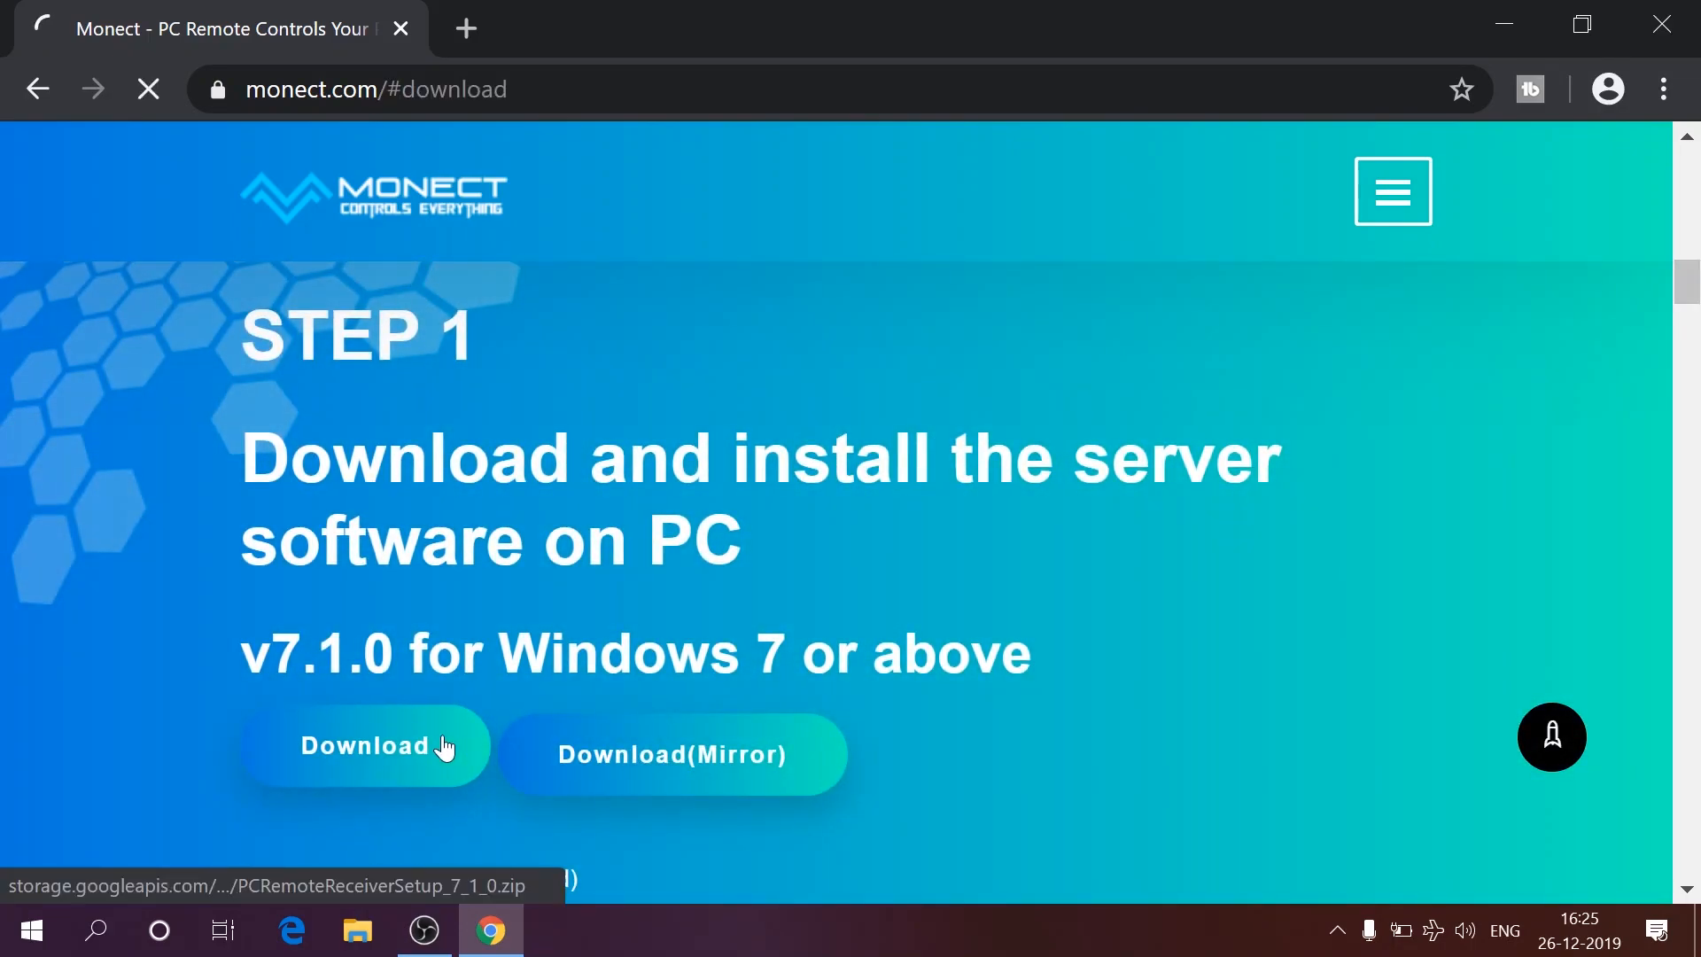
{"action": "left_click", "coordinate": [365, 746]}
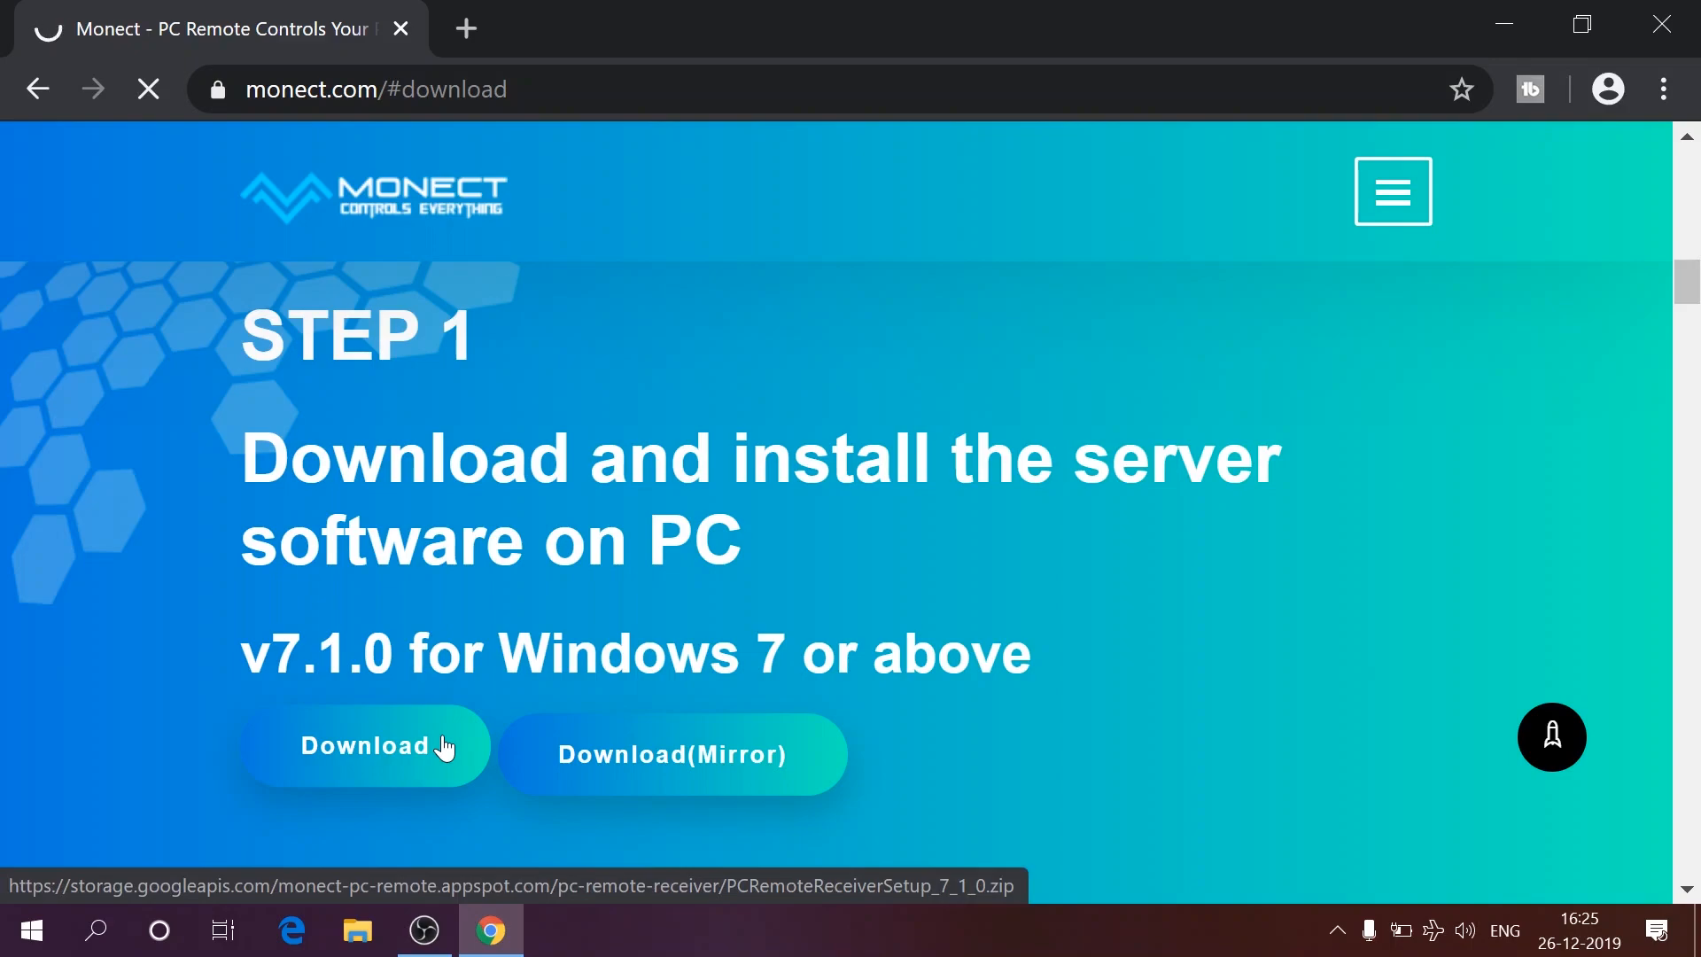
{"action": "left_click", "coordinate": [365, 744]}
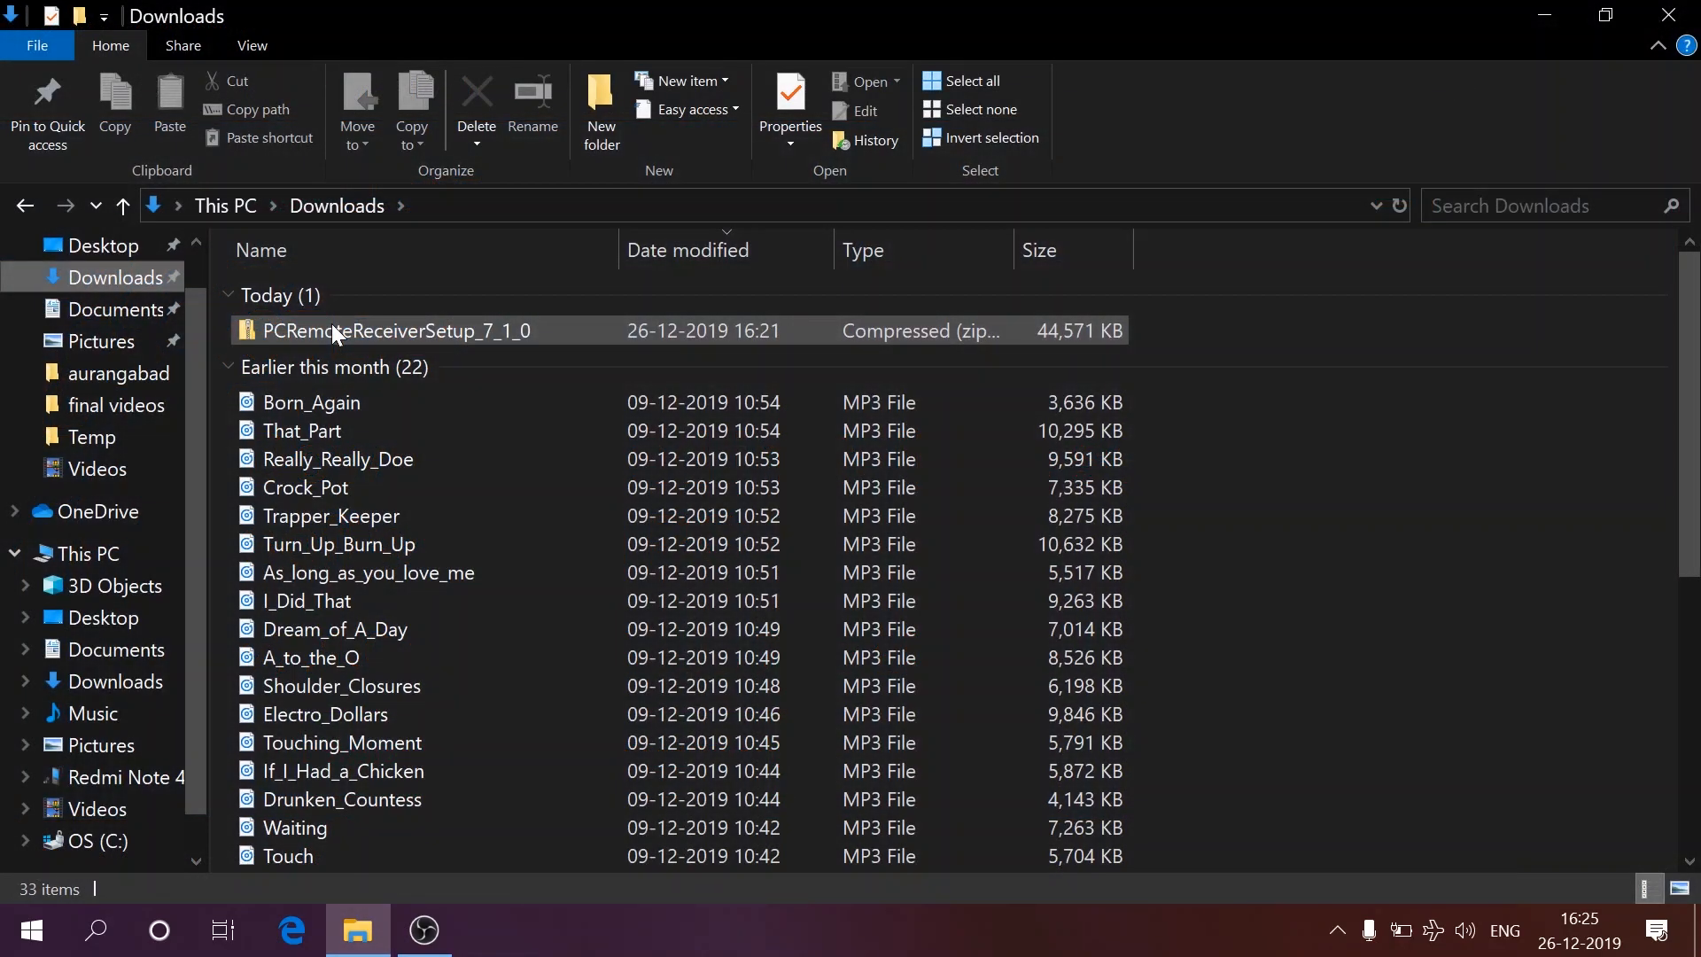
Step: Extract PCRemoteReceiverSetup_7_1_0.zip and run the extracted installer
{"action": "right_click", "coordinate": [340, 330]}
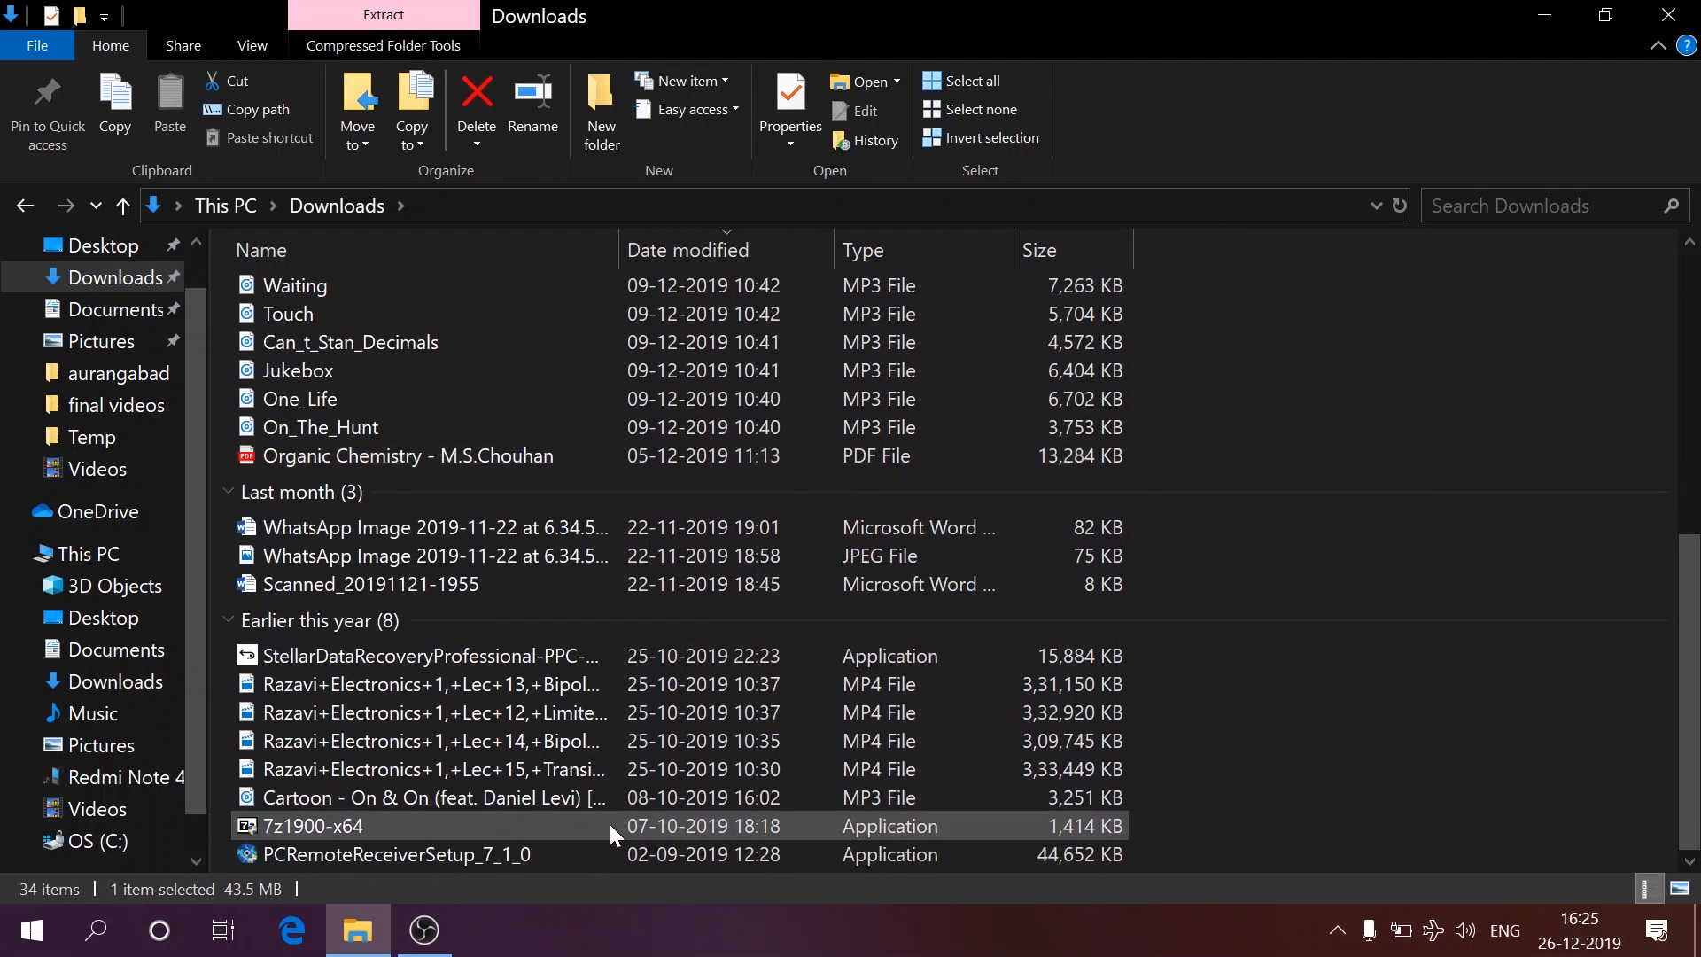
{"action": "left_click", "coordinate": [390, 854]}
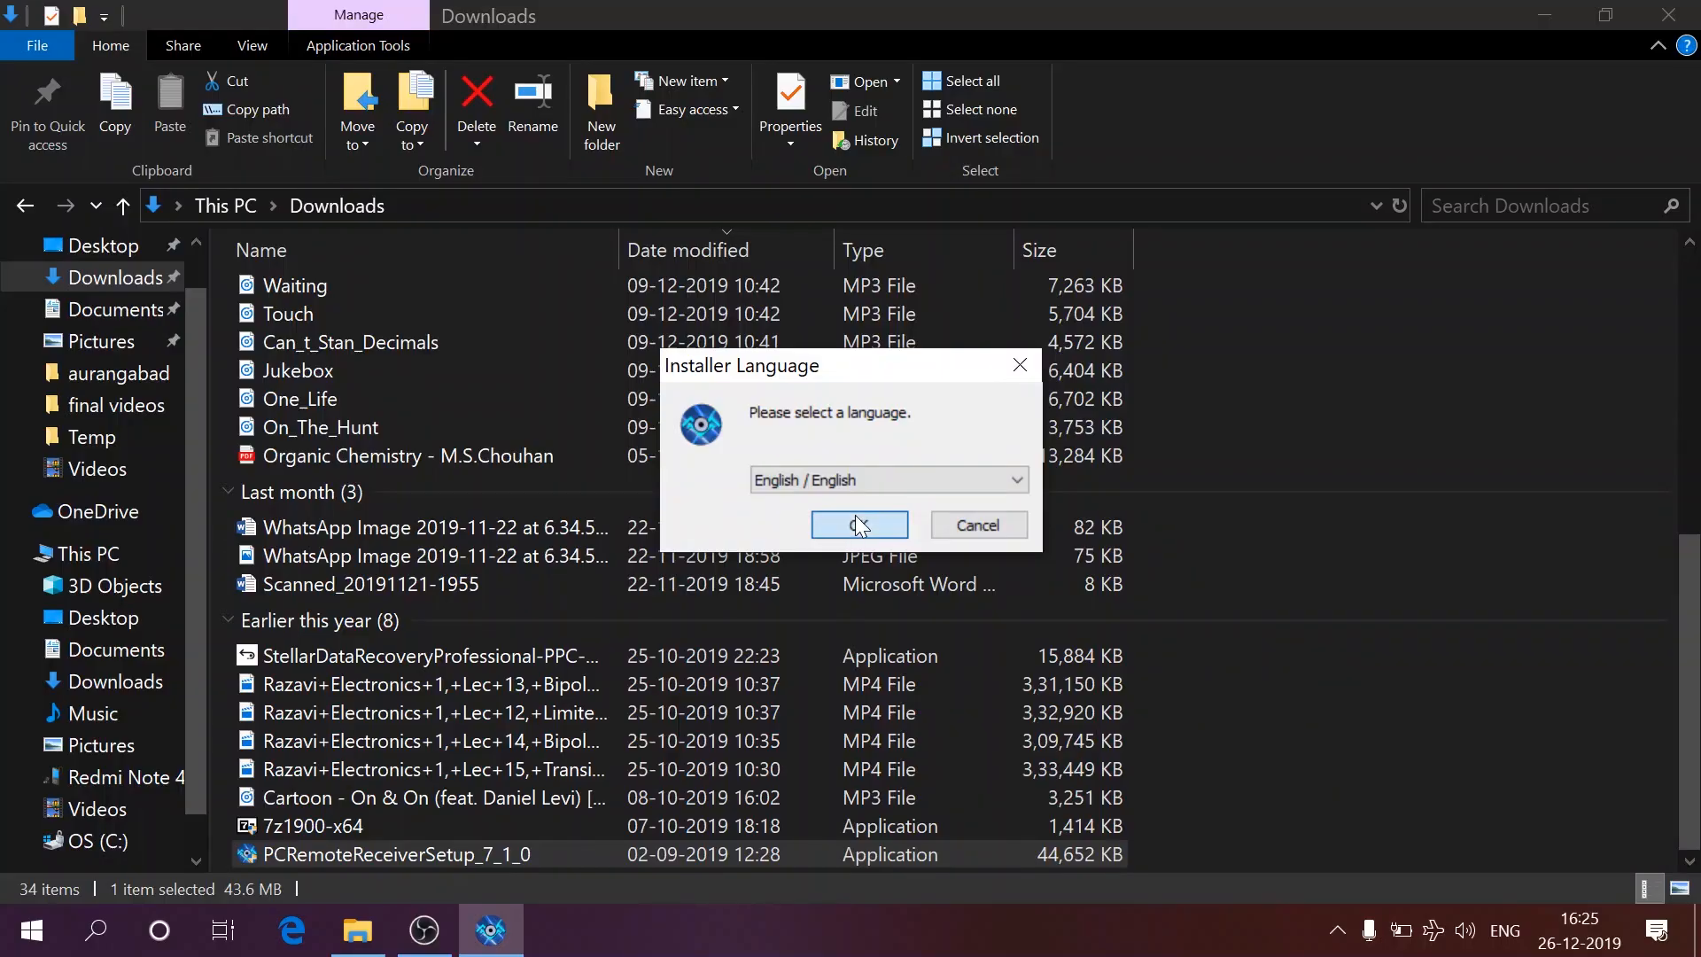
Step: Install PC Remote Receiver 7.1.0 in English to the default folder and finish with Run checked
{"action": "left_click", "coordinate": [859, 524]}
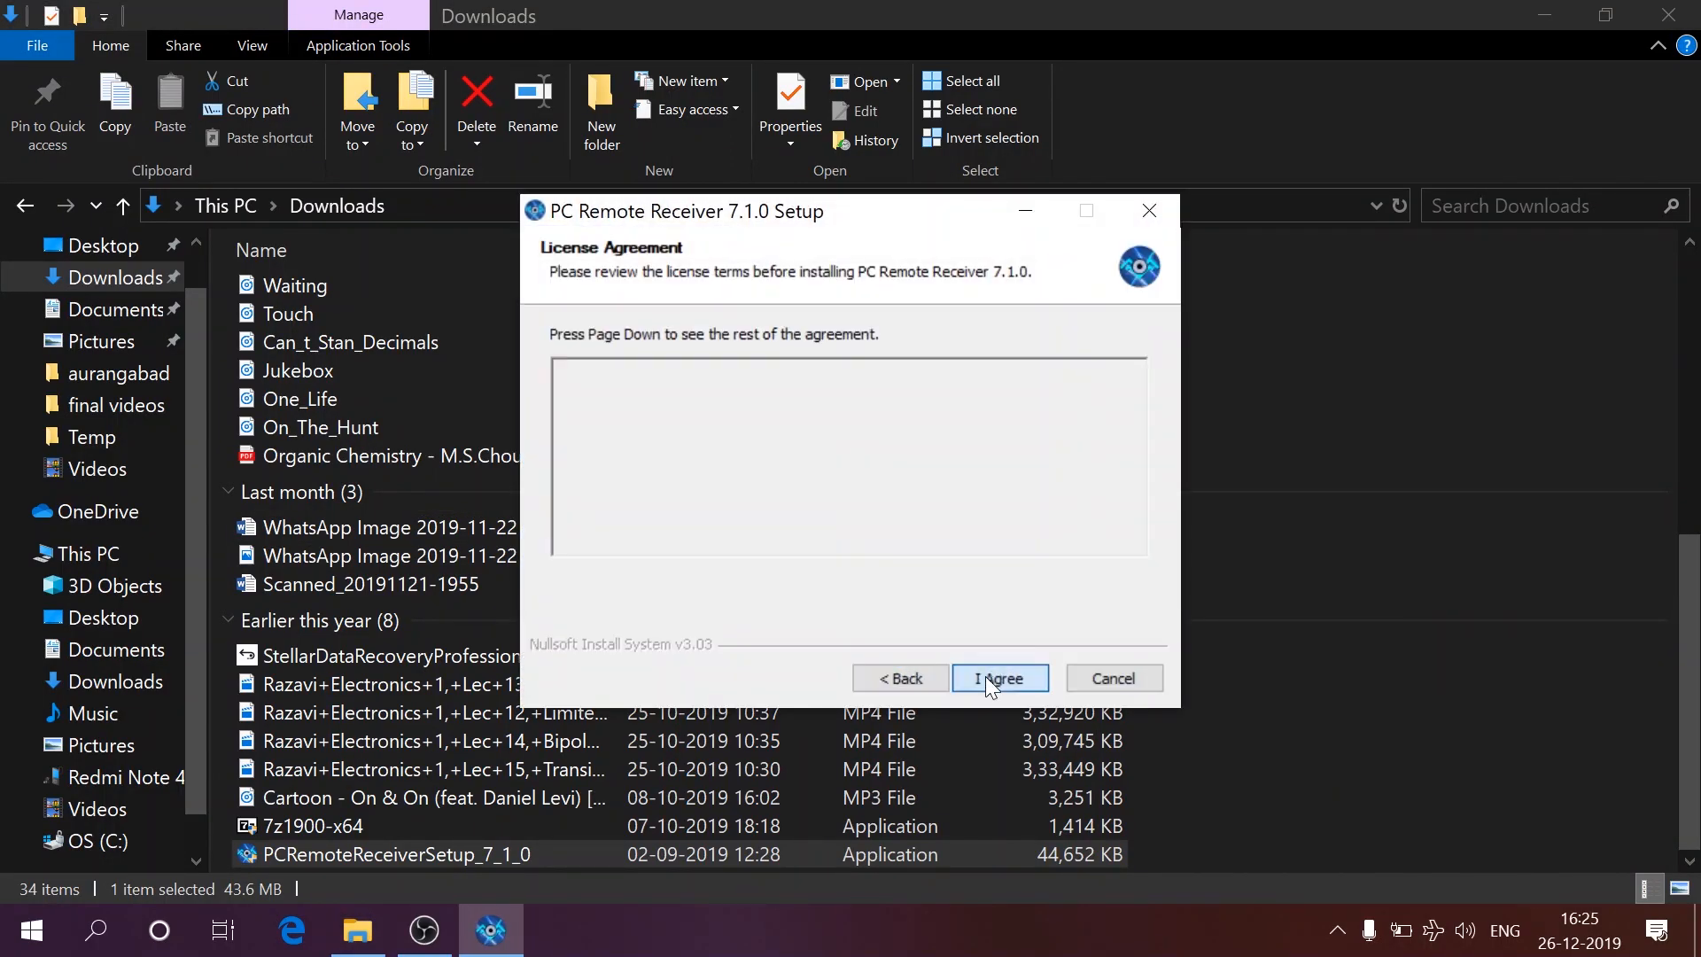
{"action": "left_click", "coordinate": [999, 677]}
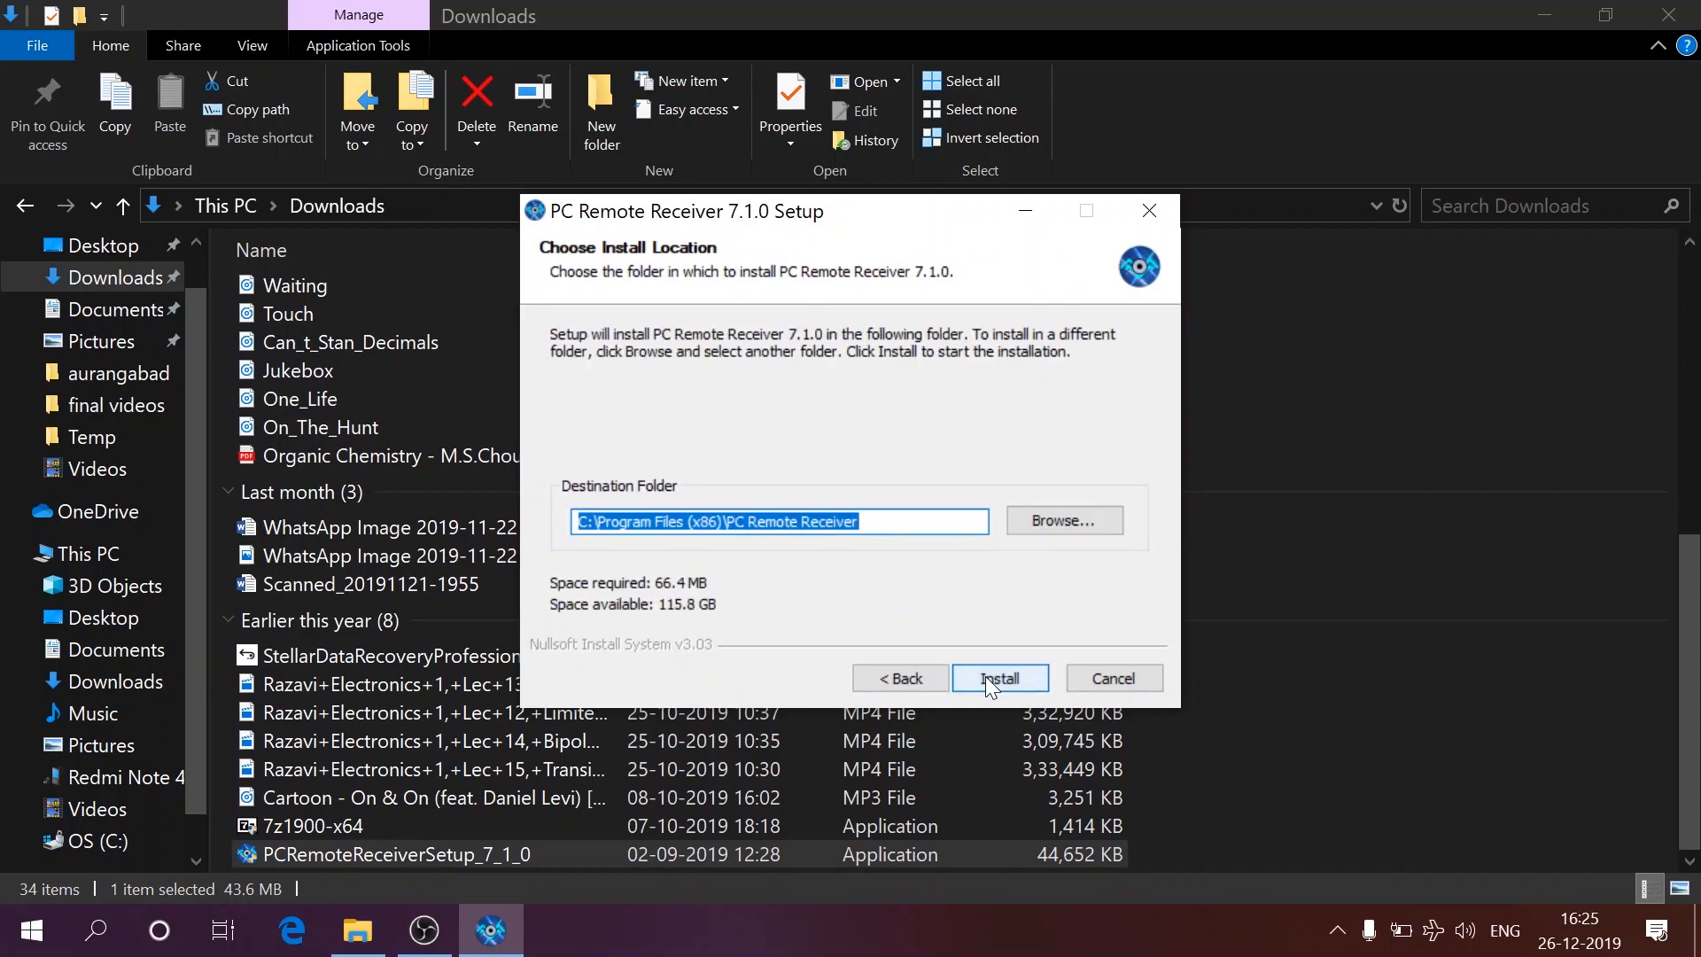
{"action": "left_click", "coordinate": [999, 677]}
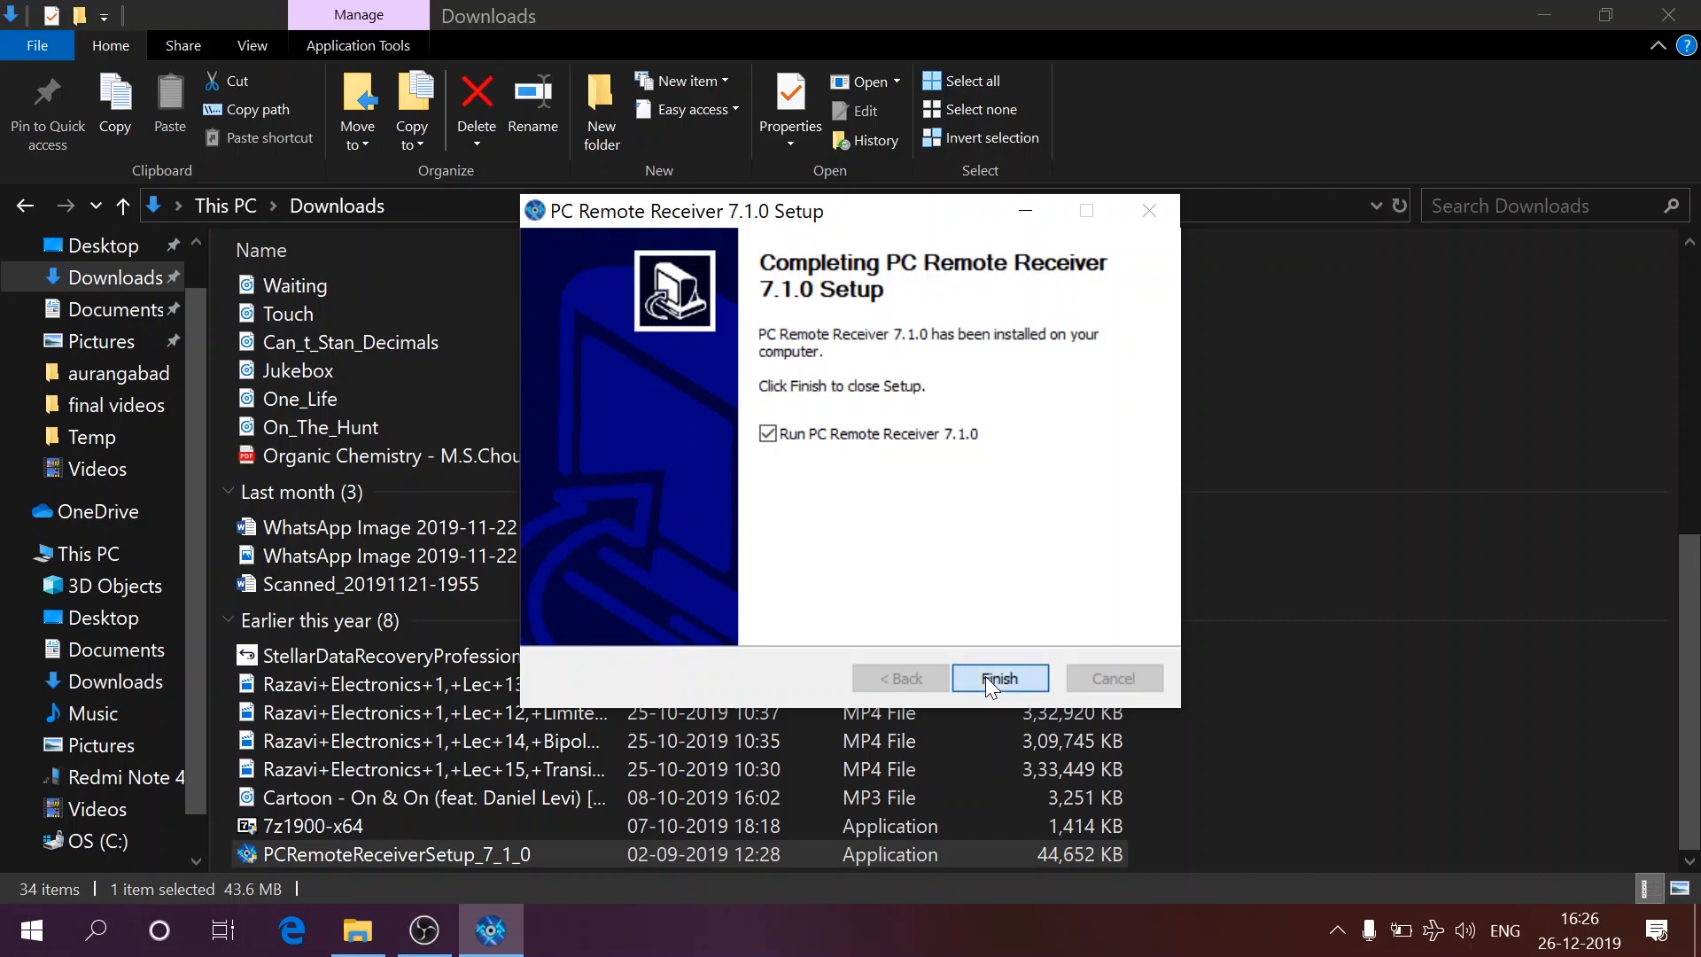
{"action": "left_click", "coordinate": [999, 677]}
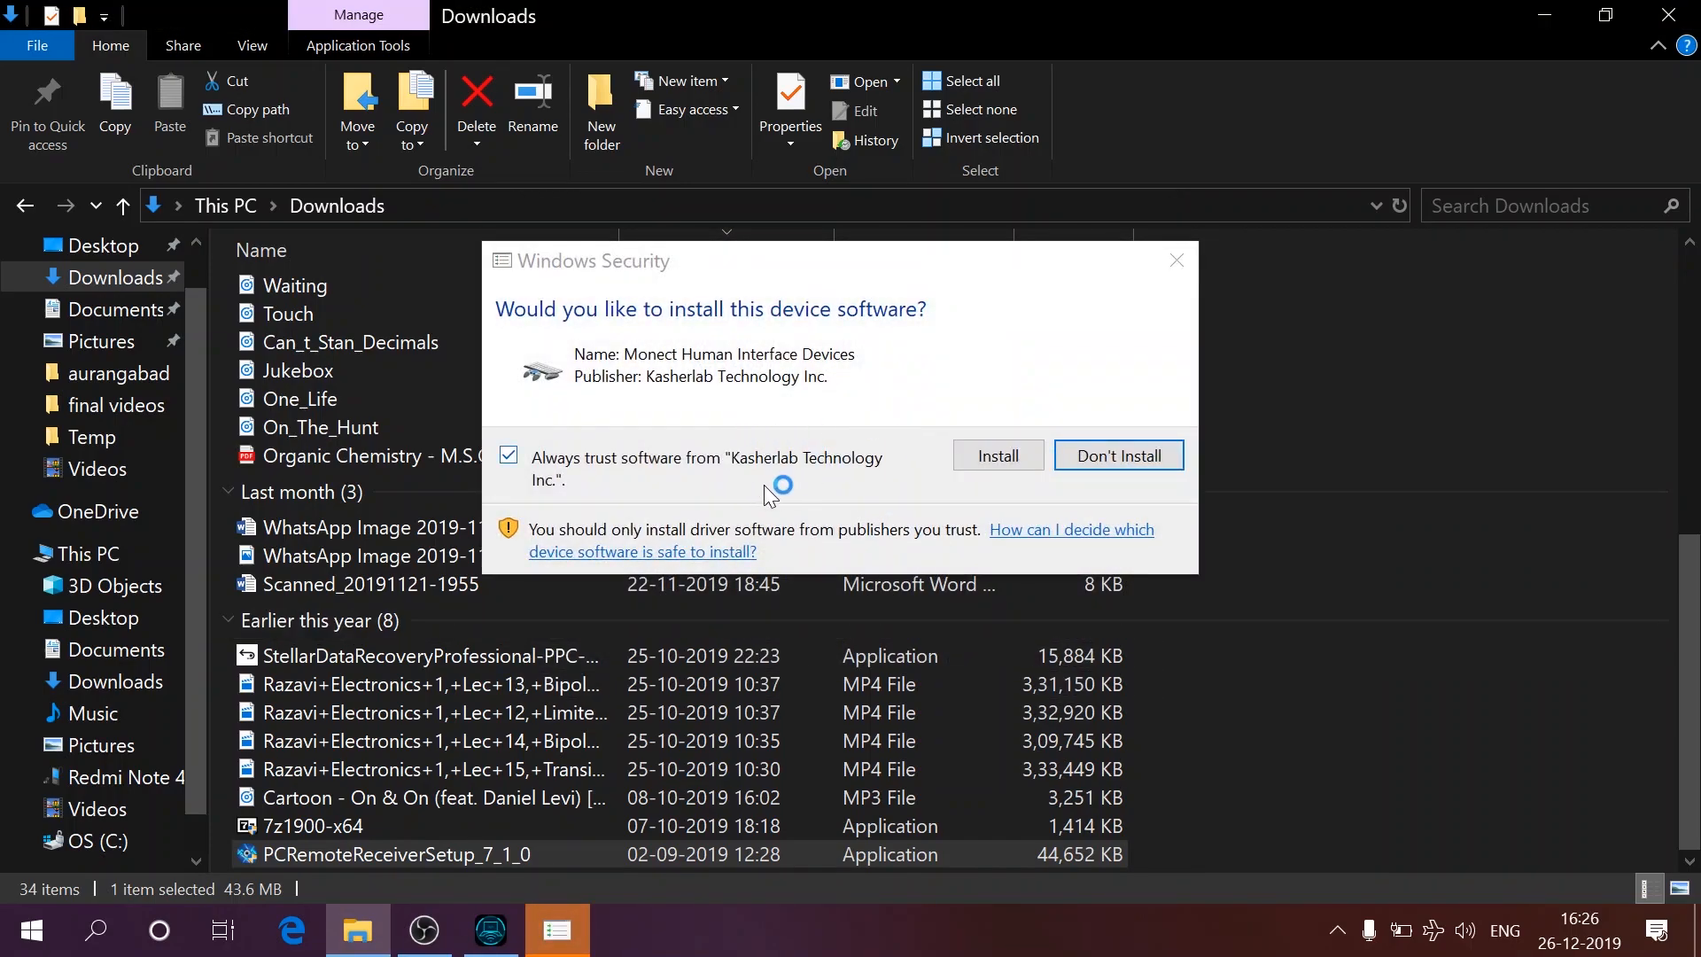
Step: Install the Monect driver with 'Always trust software from Kasherlab Technology Inc.' unchecked
{"action": "left_click", "coordinate": [507, 453]}
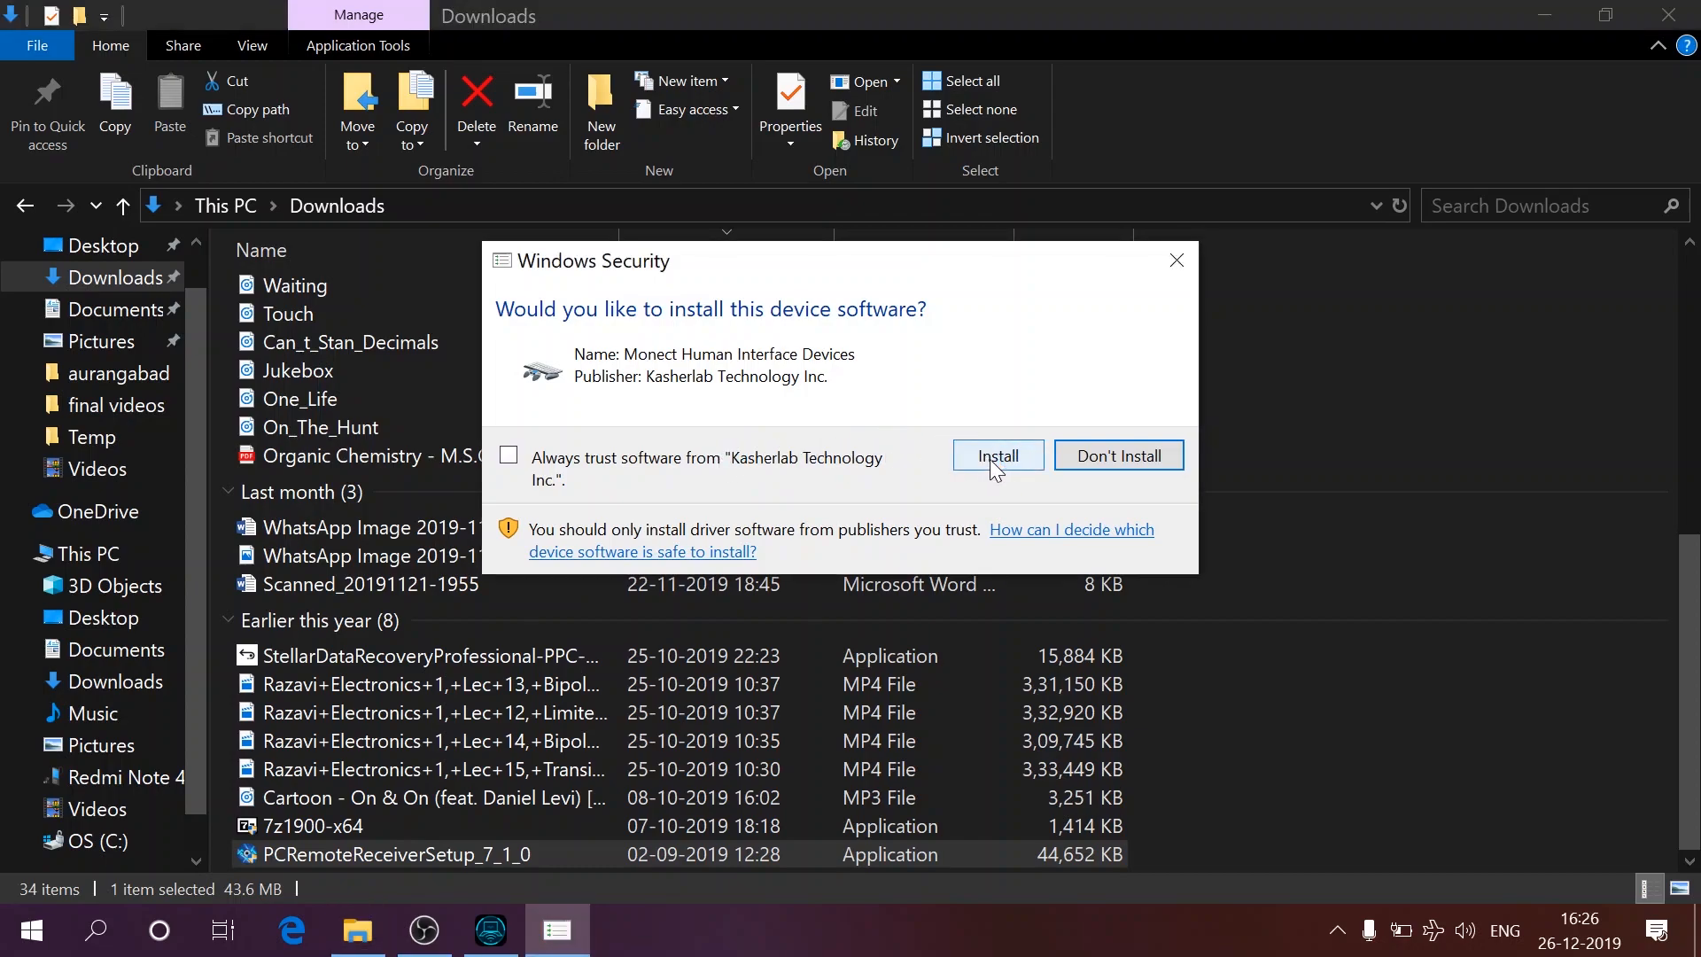
{"action": "left_click", "coordinate": [997, 455]}
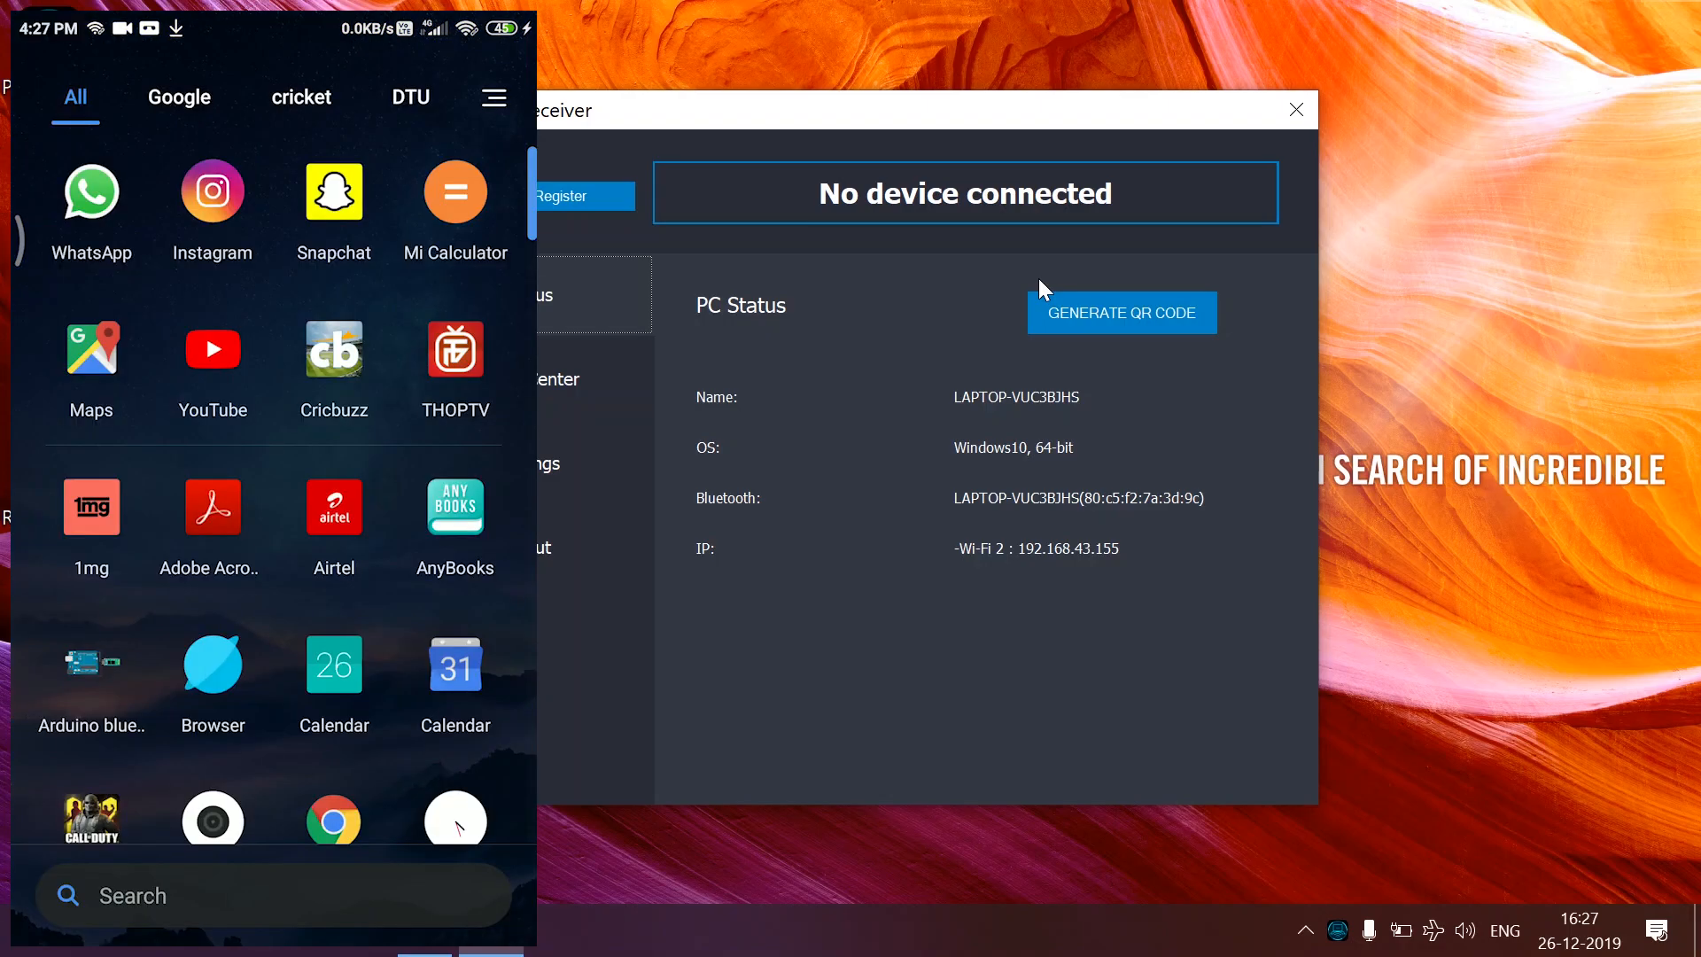
Step: Search the phone for PC Remote and launch the app from its Play Store page
{"action": "left_click", "coordinate": [177, 97]}
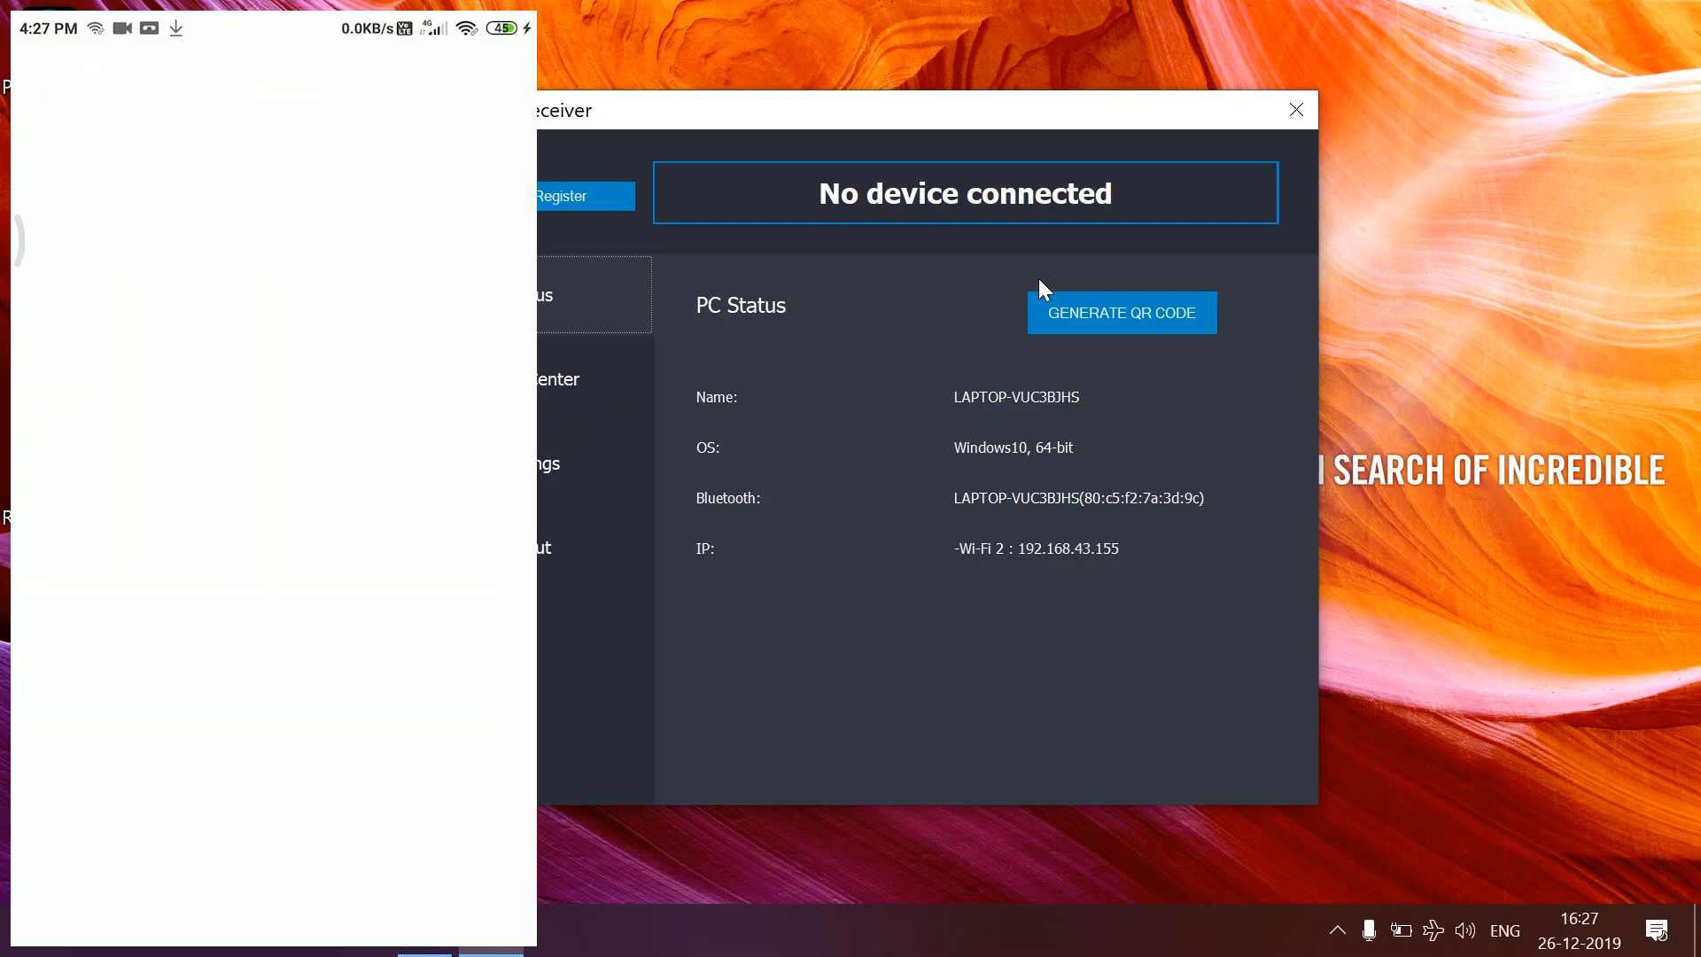
{"action": "type", "text": "p"}
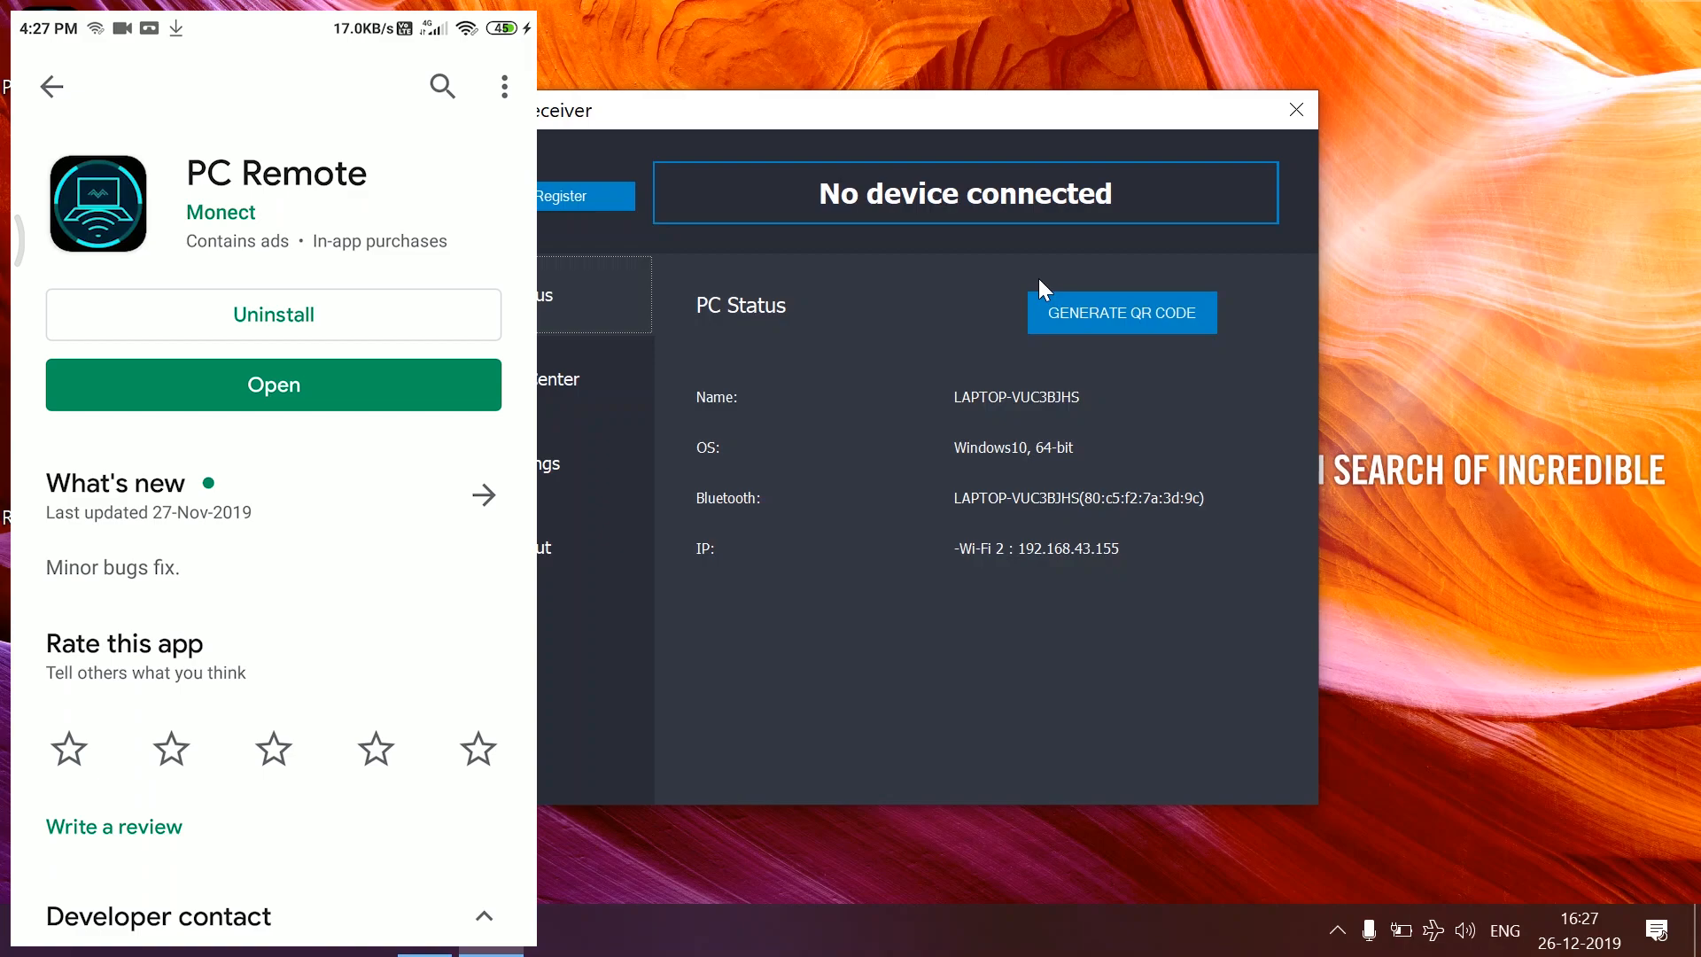
{"action": "left_click", "coordinate": [273, 384]}
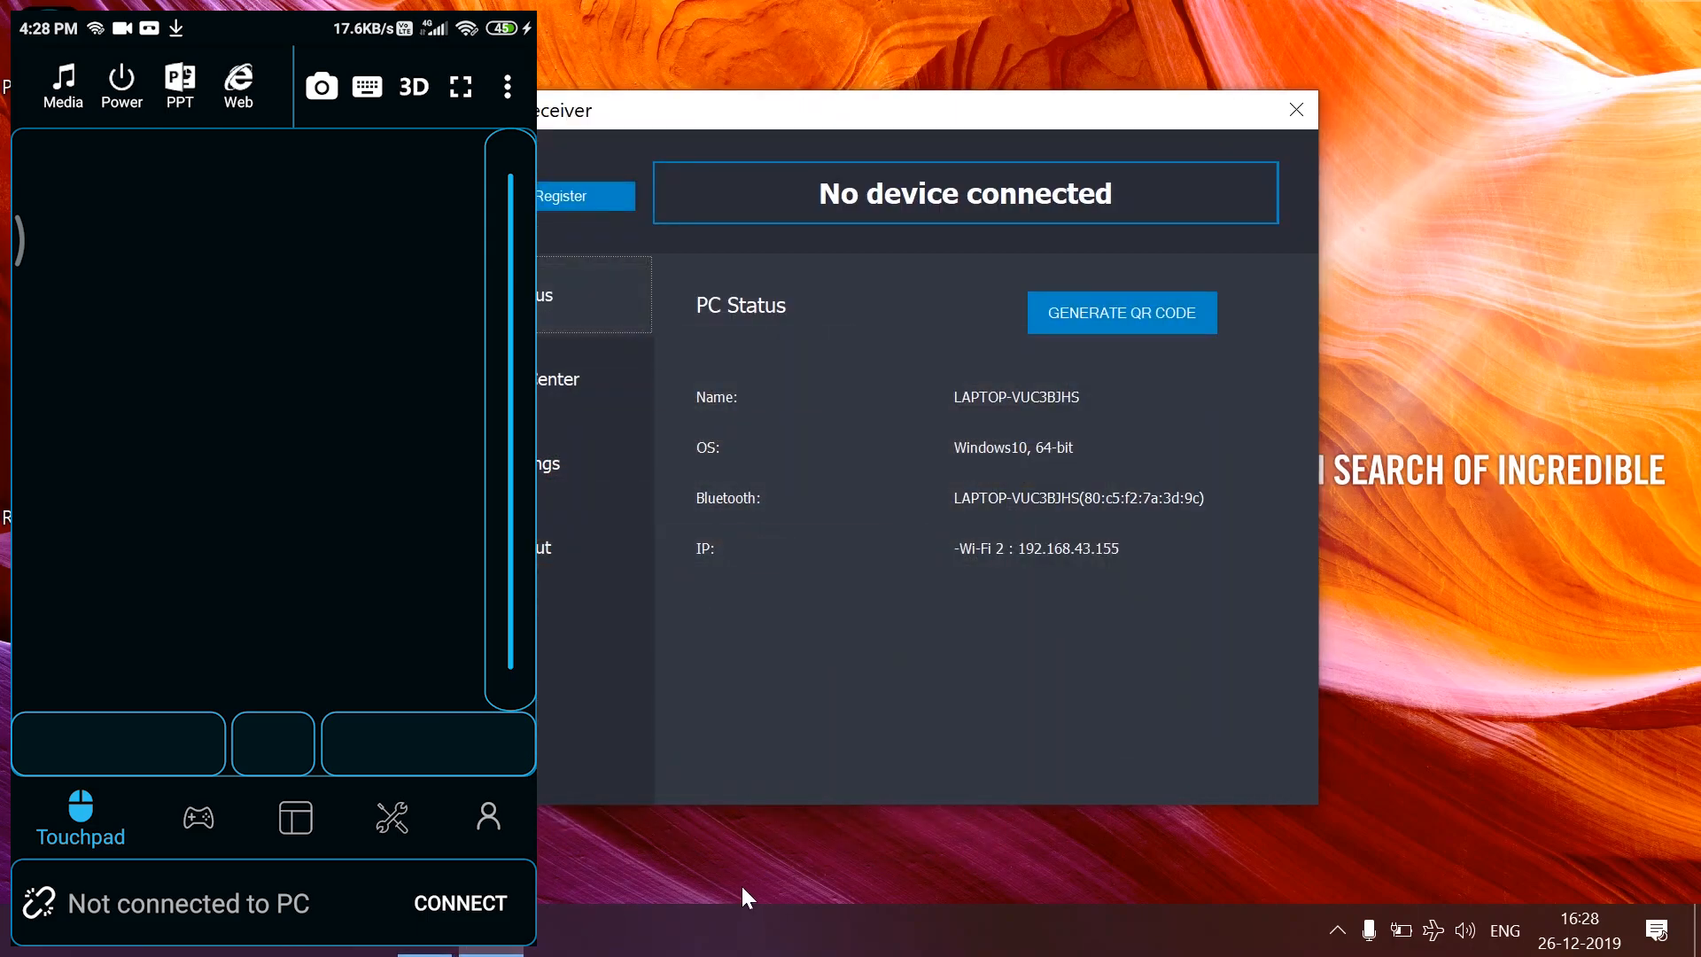
{"action": "mouse_move", "coordinate": [1453, 848]}
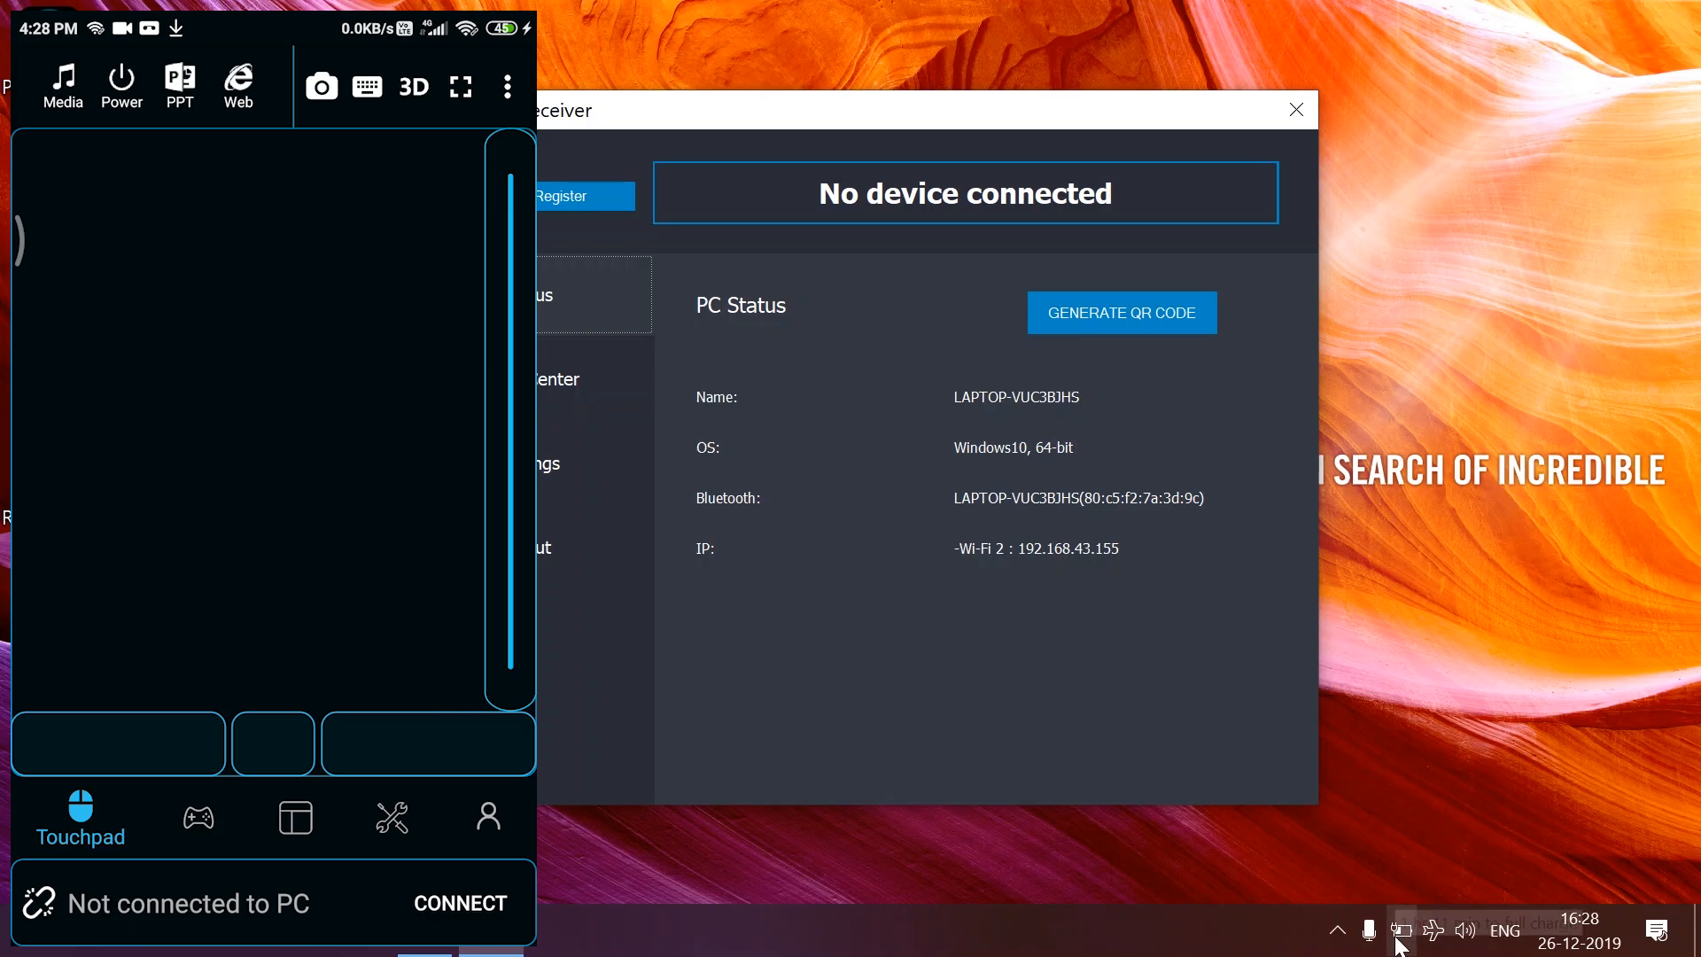
{"action": "mouse_move", "coordinate": [1435, 939]}
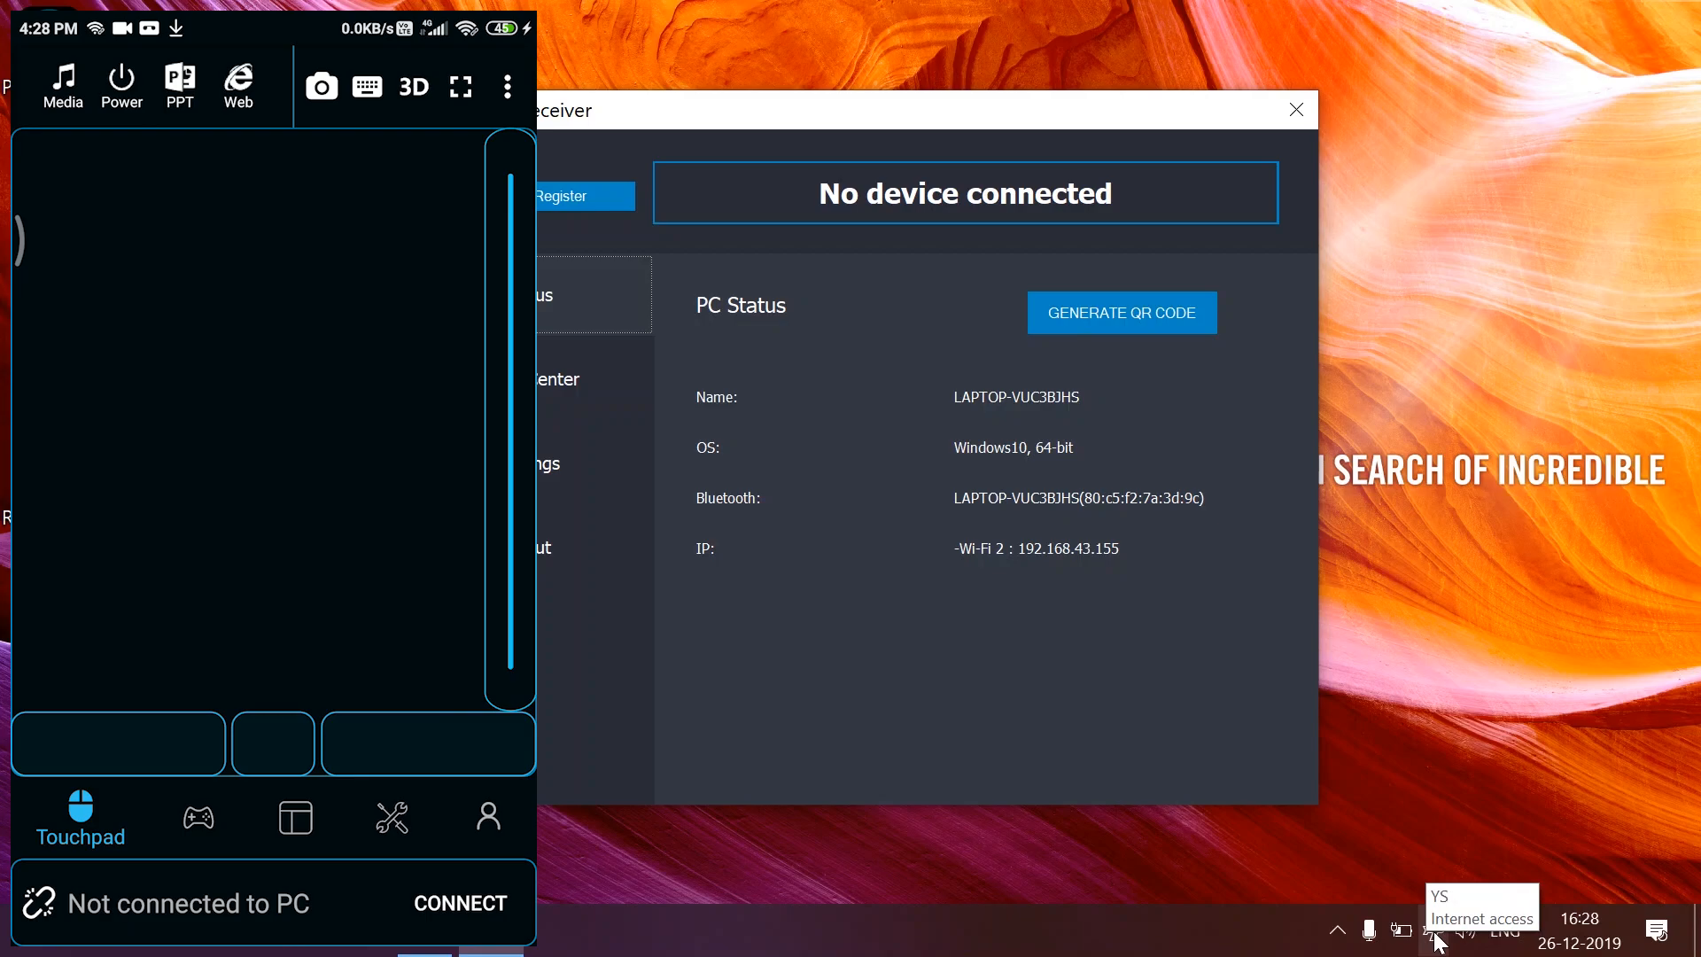
Step: Connect the phone app to LAPTOP-VUC3BJHS under Local PC and go to screen projection
{"action": "left_click", "coordinate": [461, 902]}
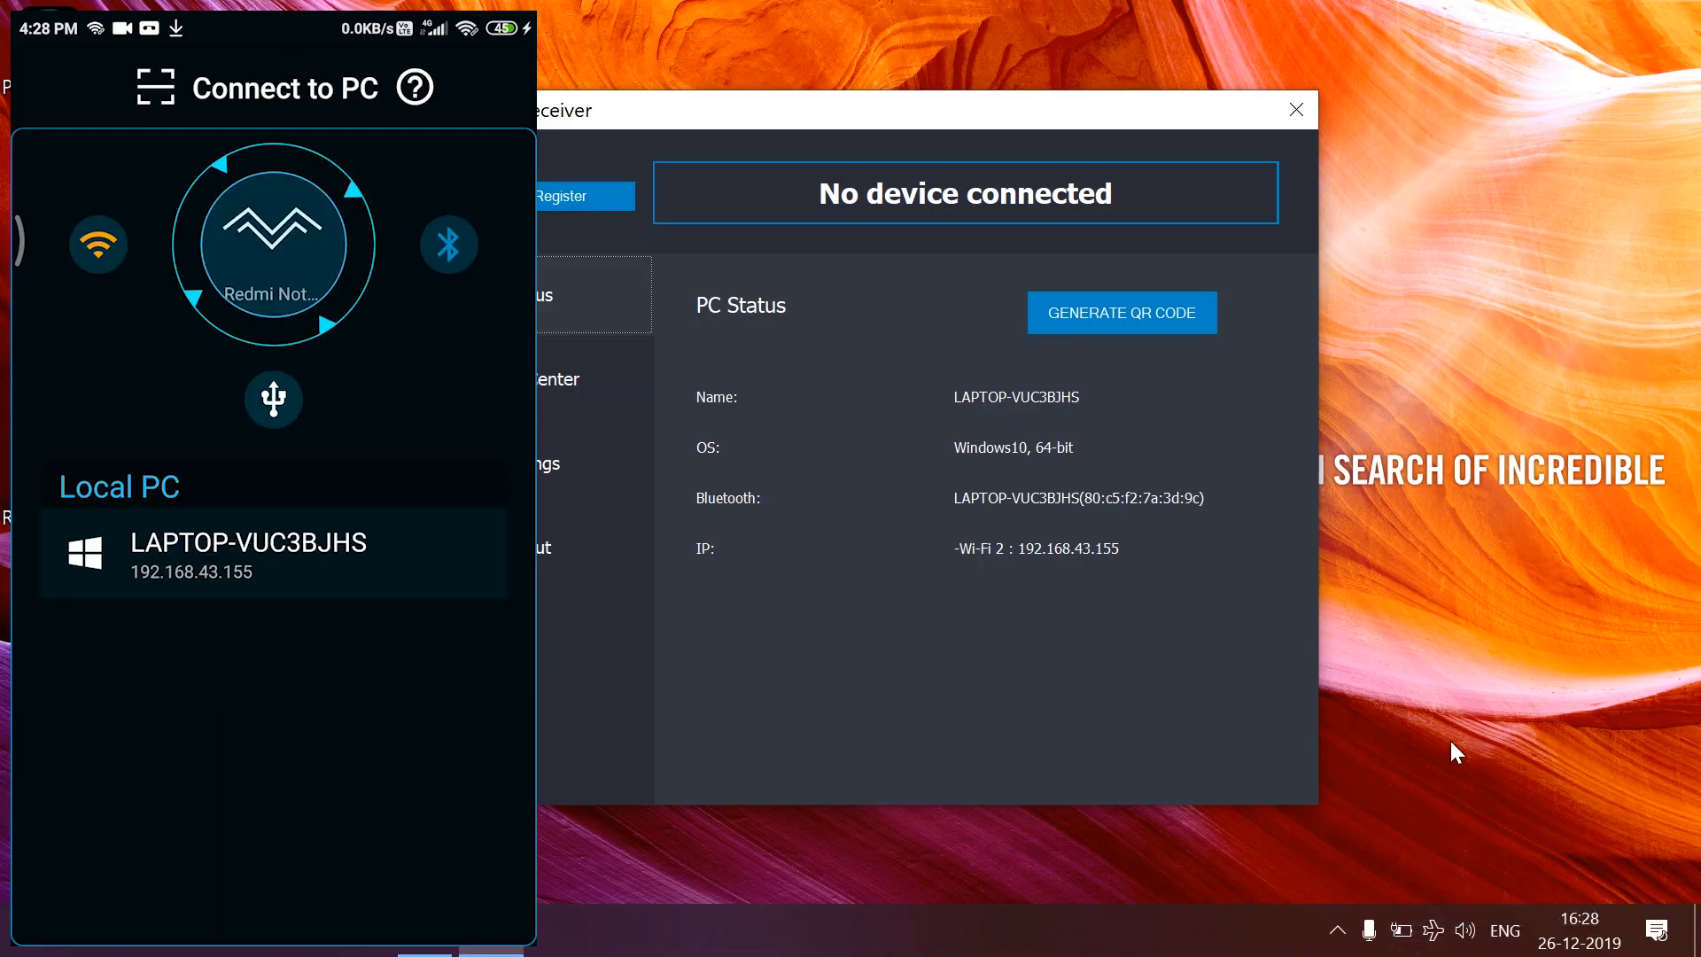
{"action": "mouse_move", "coordinate": [1433, 776]}
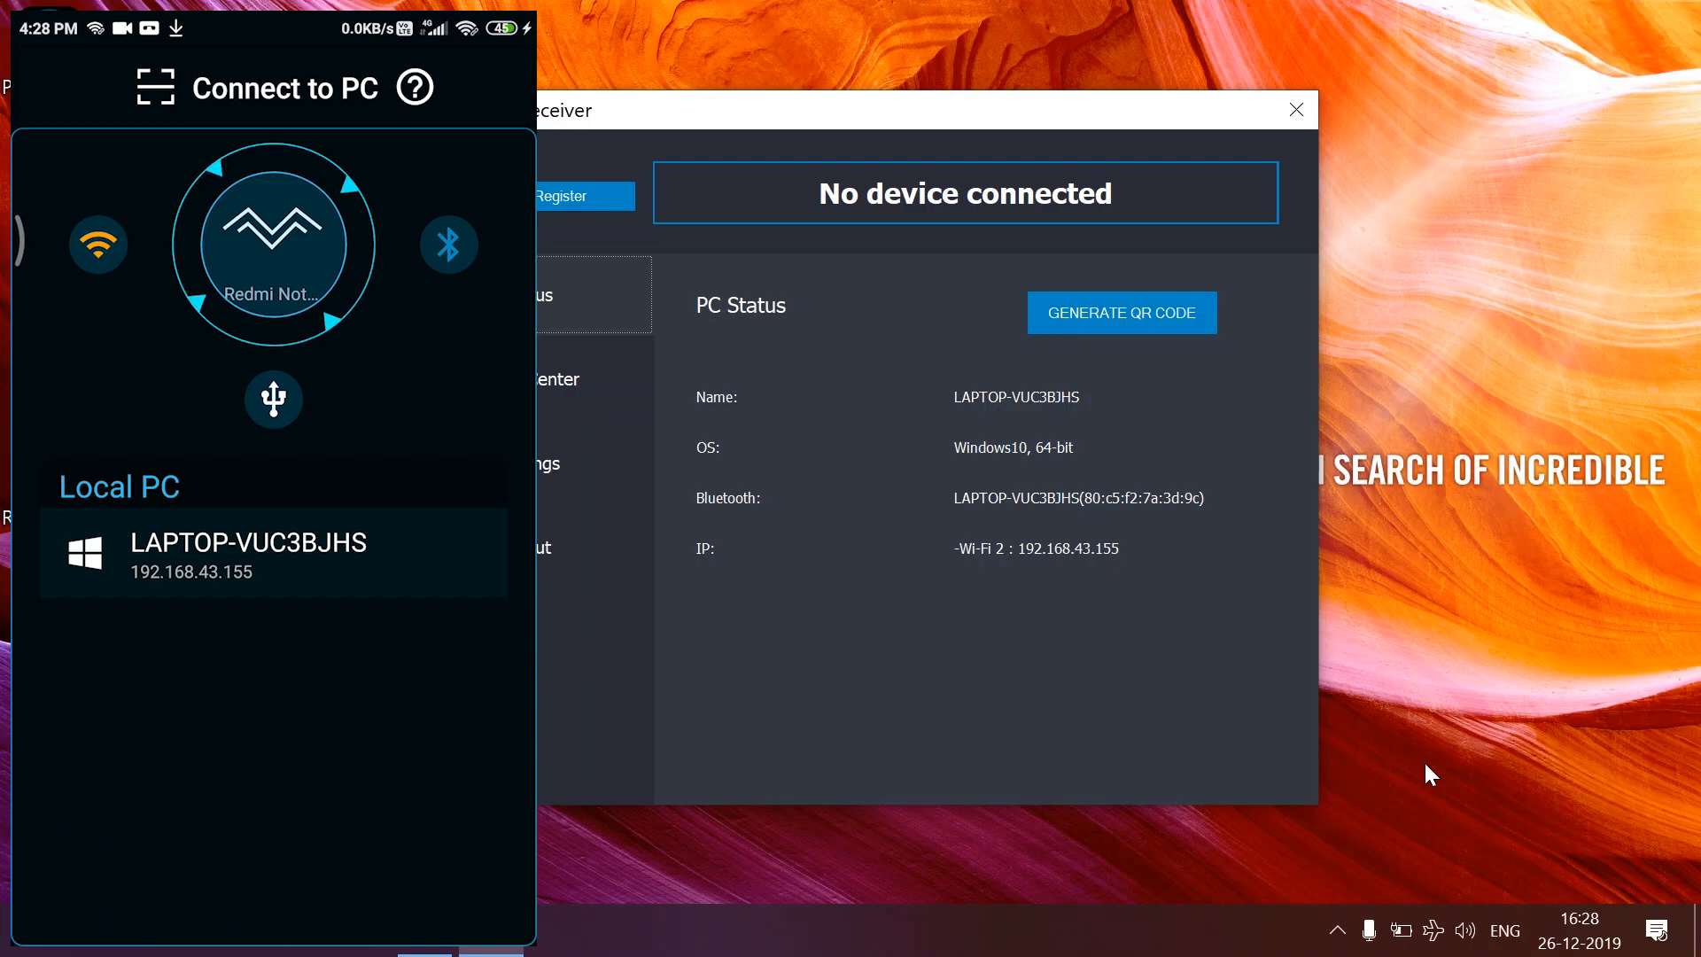
{"action": "left_click", "coordinate": [273, 553]}
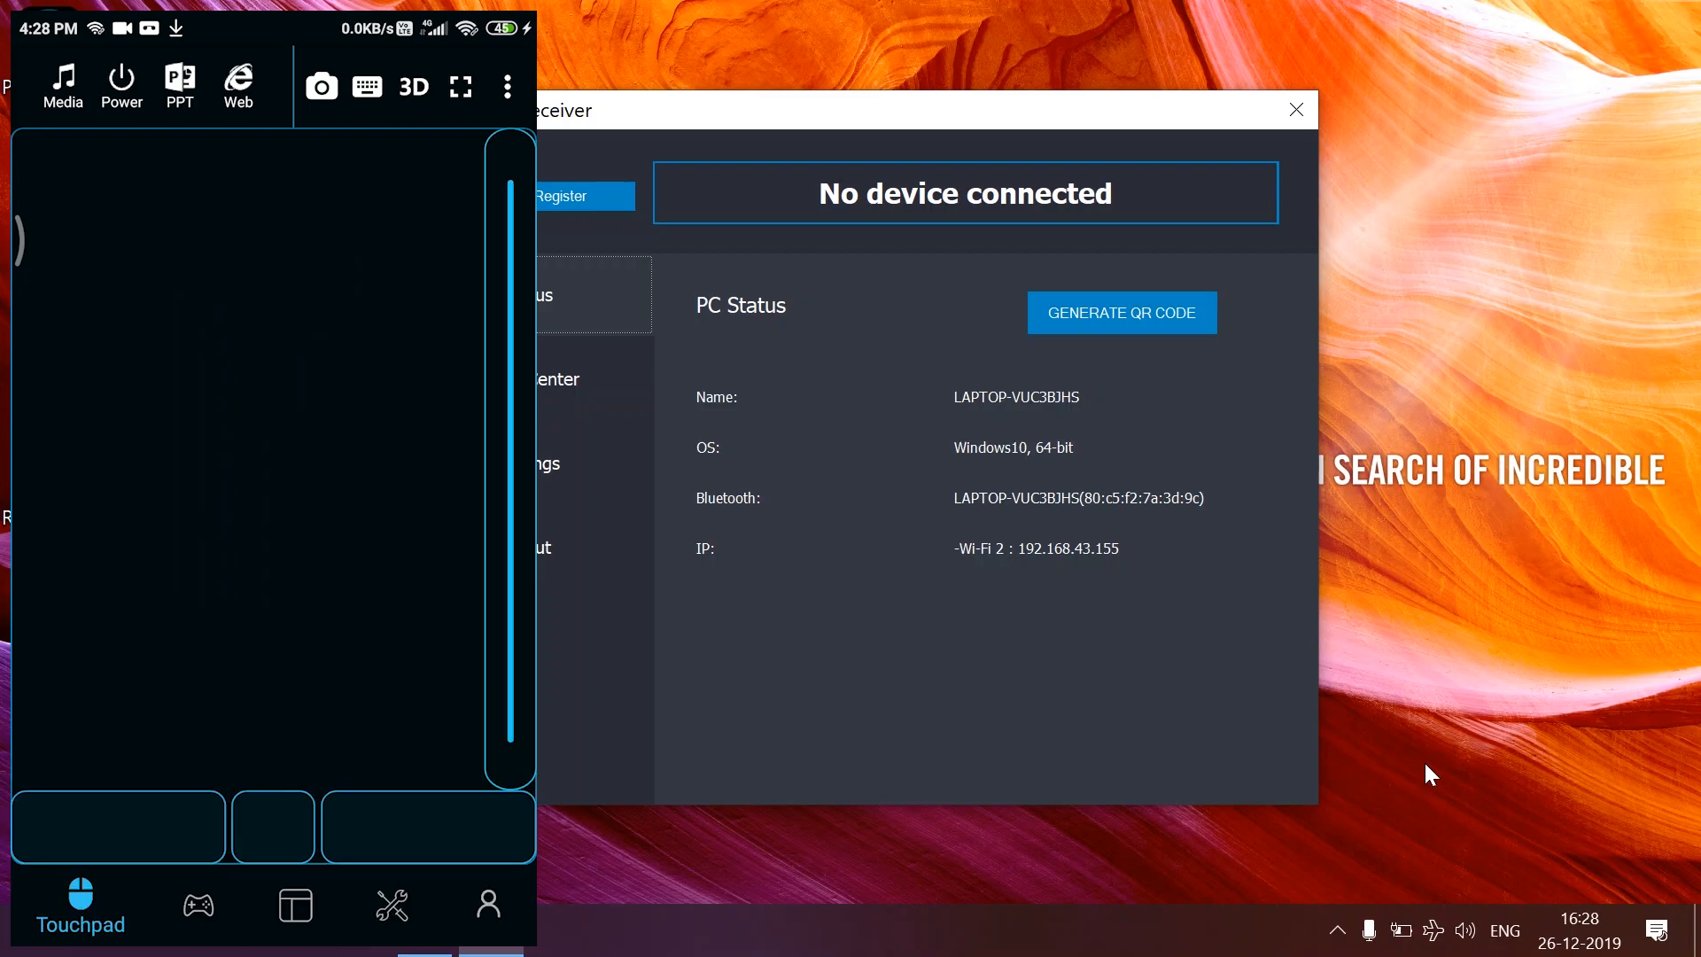
{"action": "left_click", "coordinate": [391, 903]}
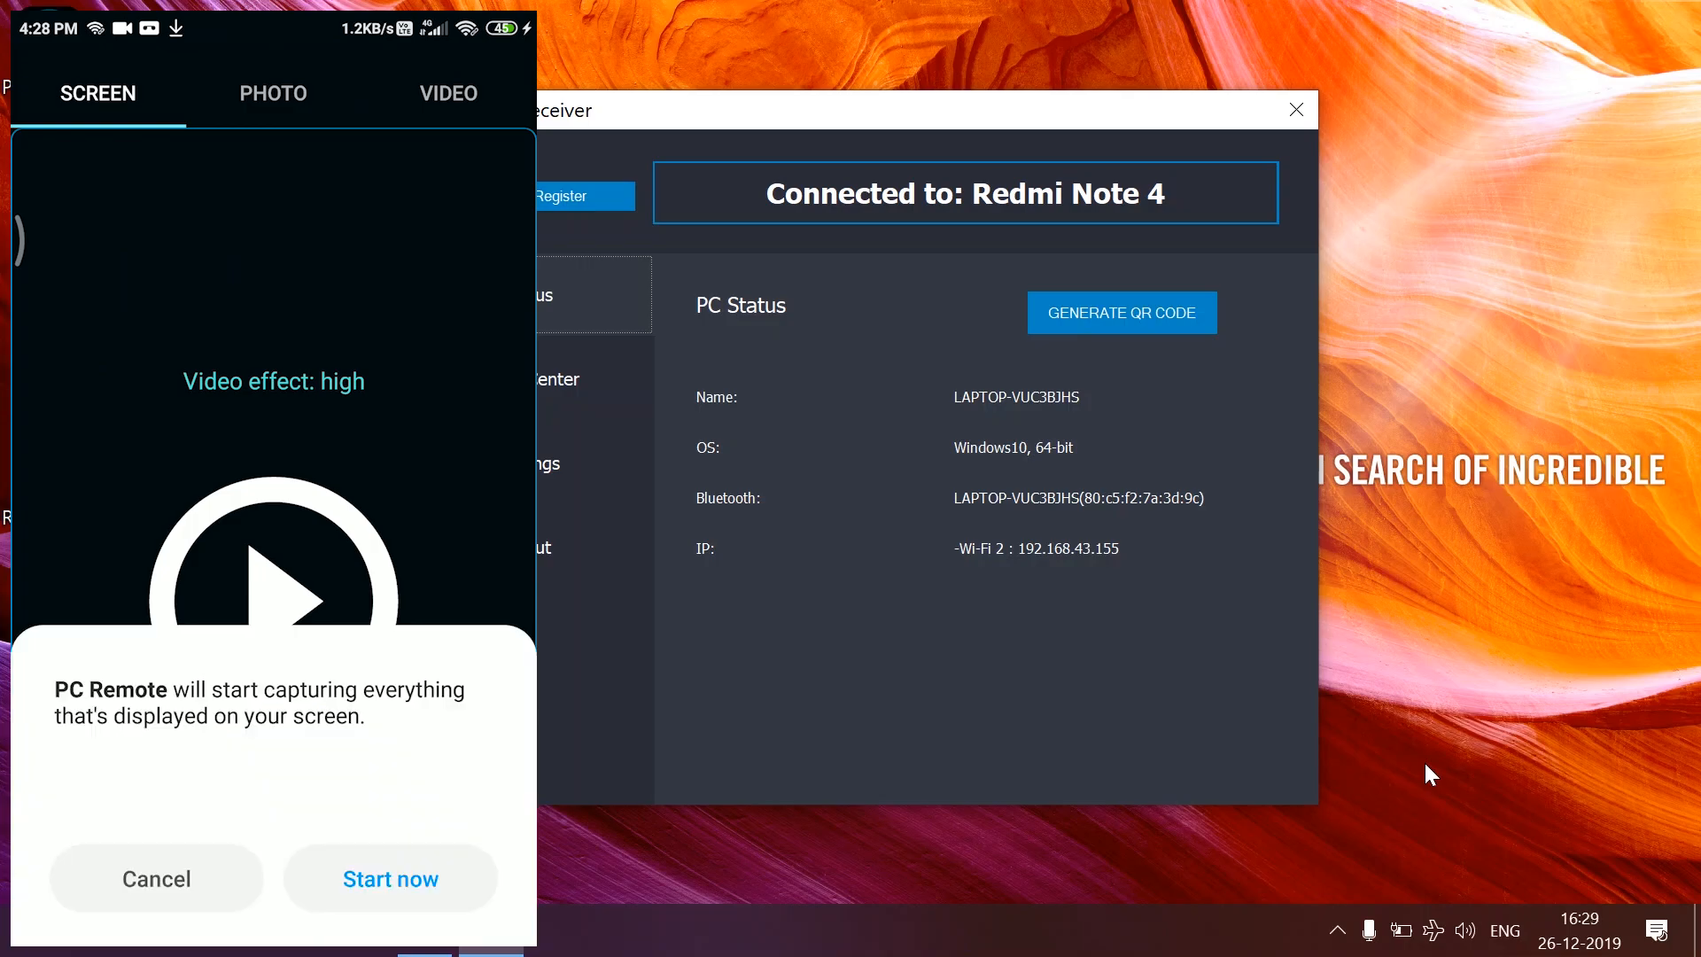
Step: Allow screen capture with Start now and begin streaming the phone screen to the PC
{"action": "left_click", "coordinate": [389, 879]}
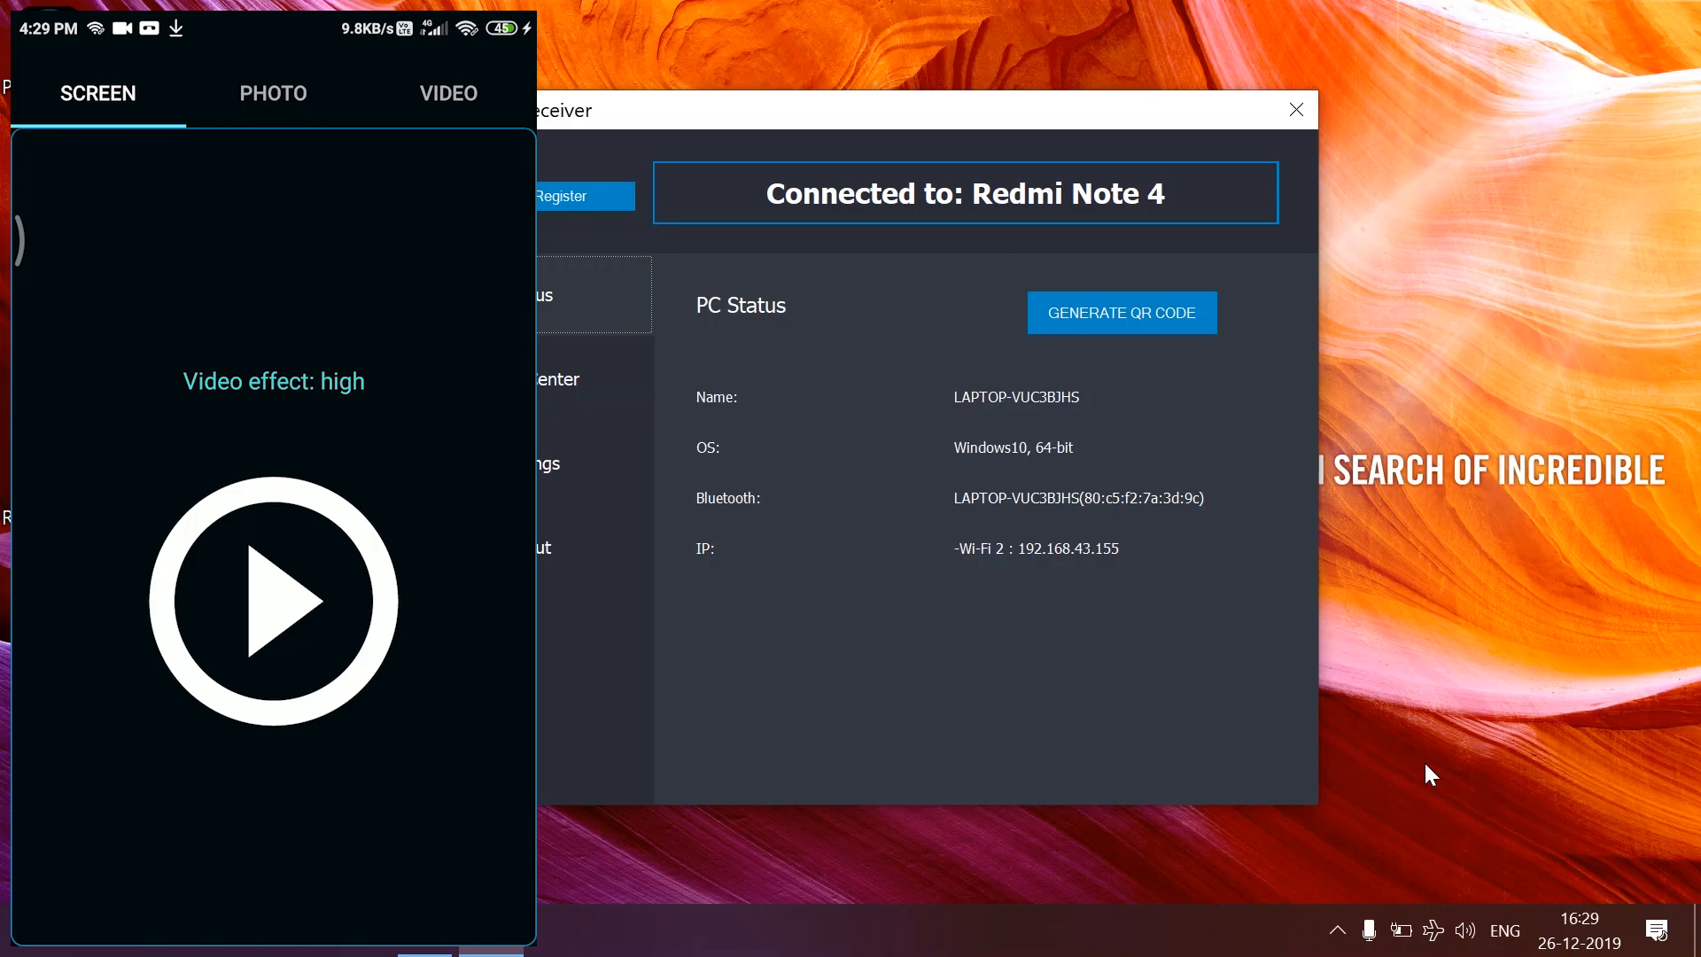
{"action": "left_click", "coordinate": [273, 602]}
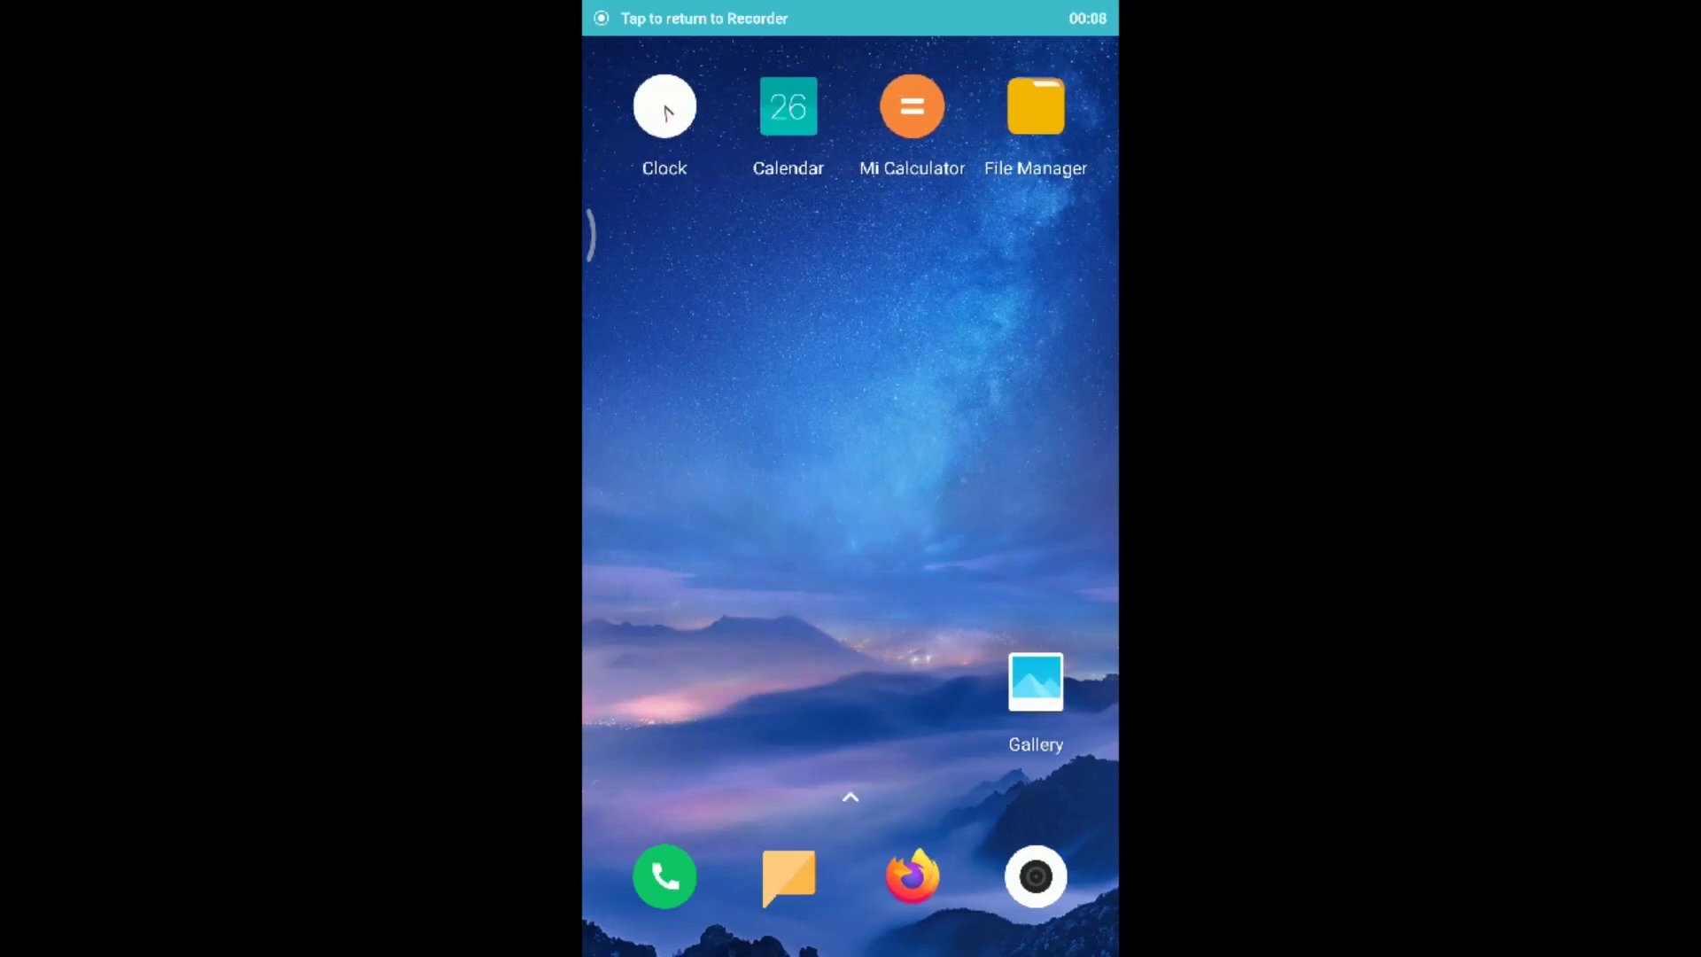
Step: On the mirrored phone, browse Gallery videos, return to the app drawer and search 'pc'
{"action": "left_click", "coordinate": [1035, 684]}
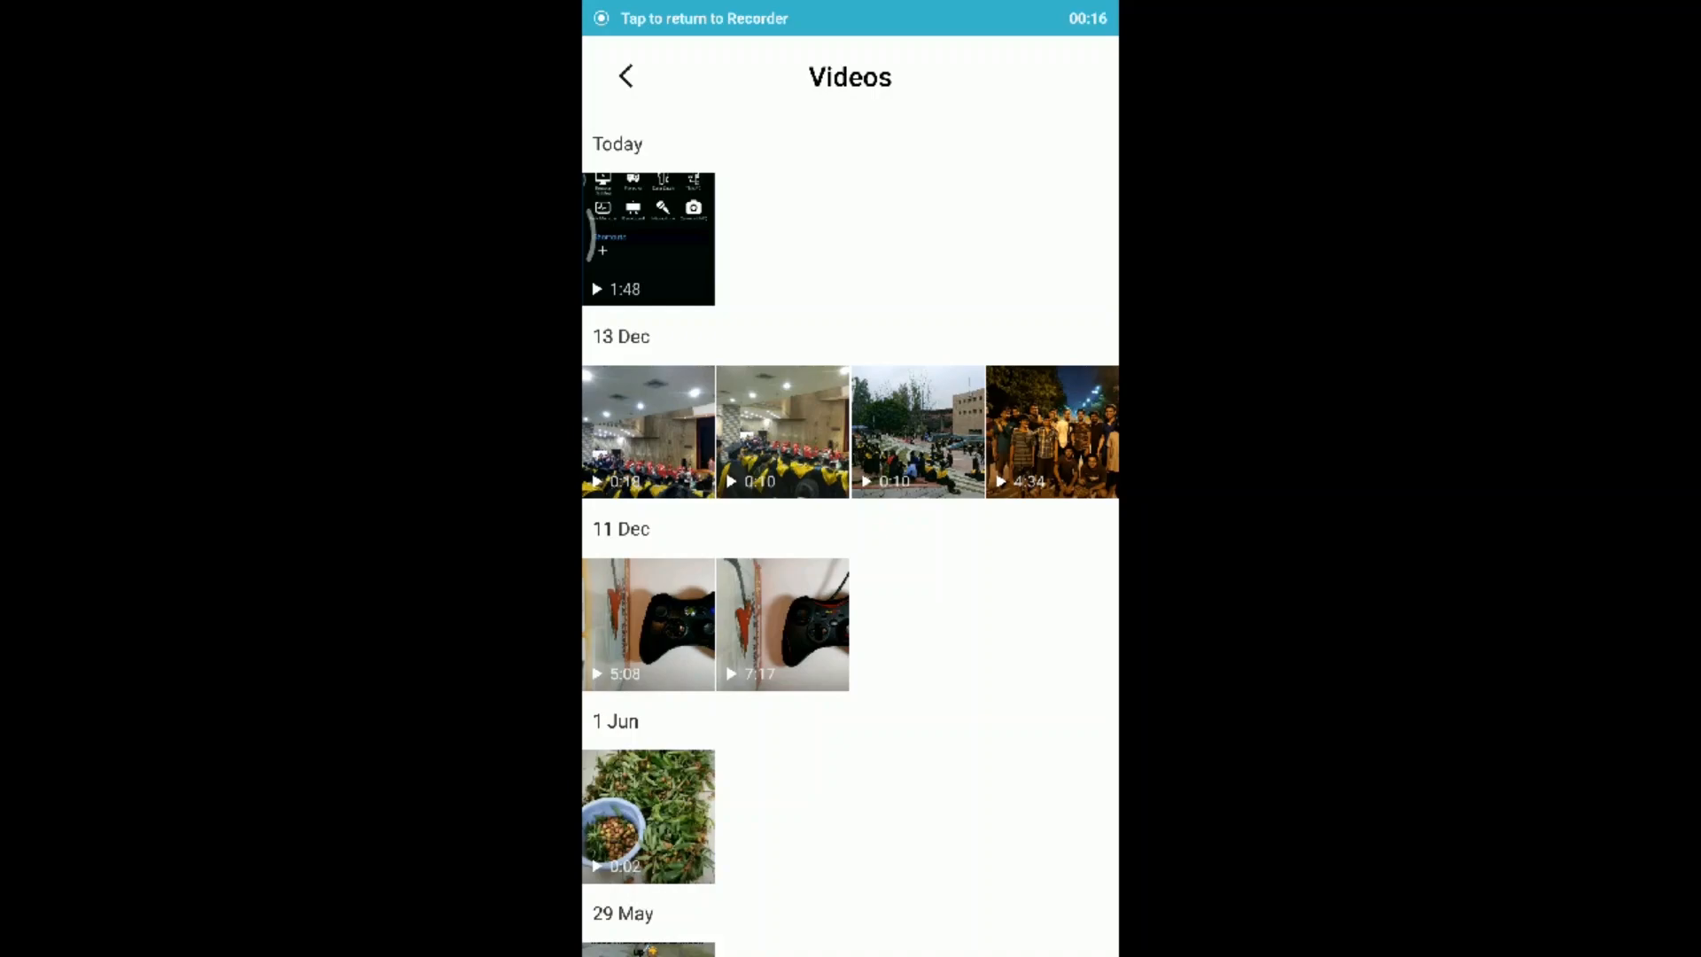
{"action": "left_click", "coordinate": [783, 624]}
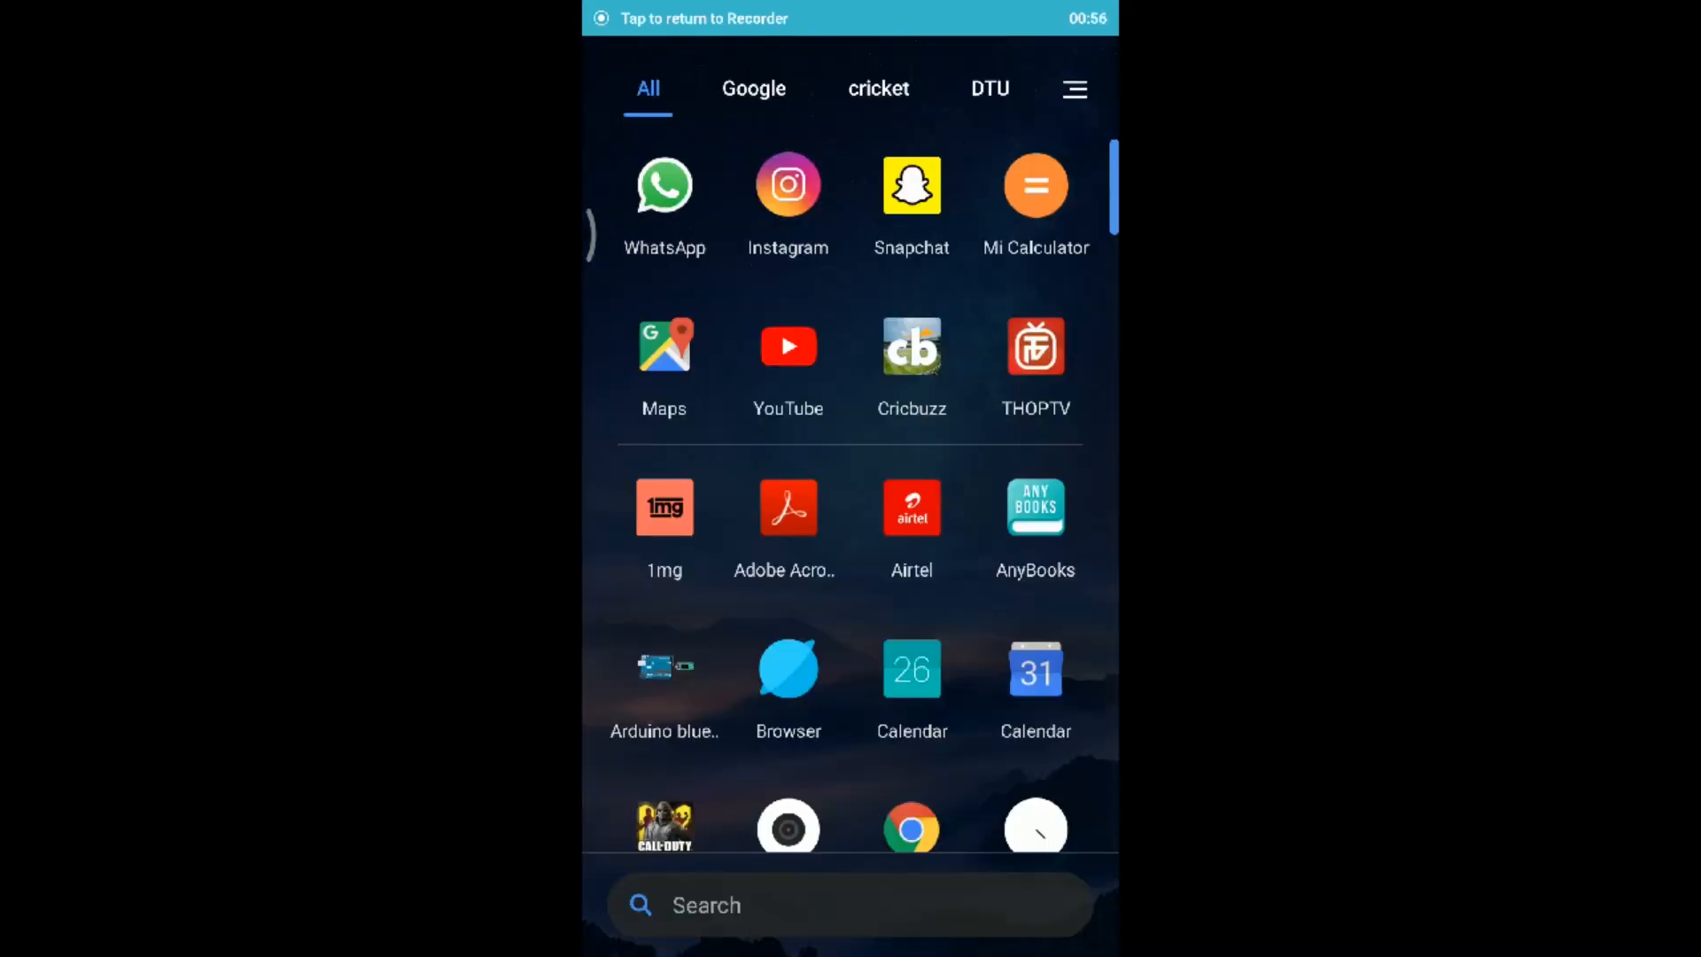
{"action": "type", "text": "pc"}
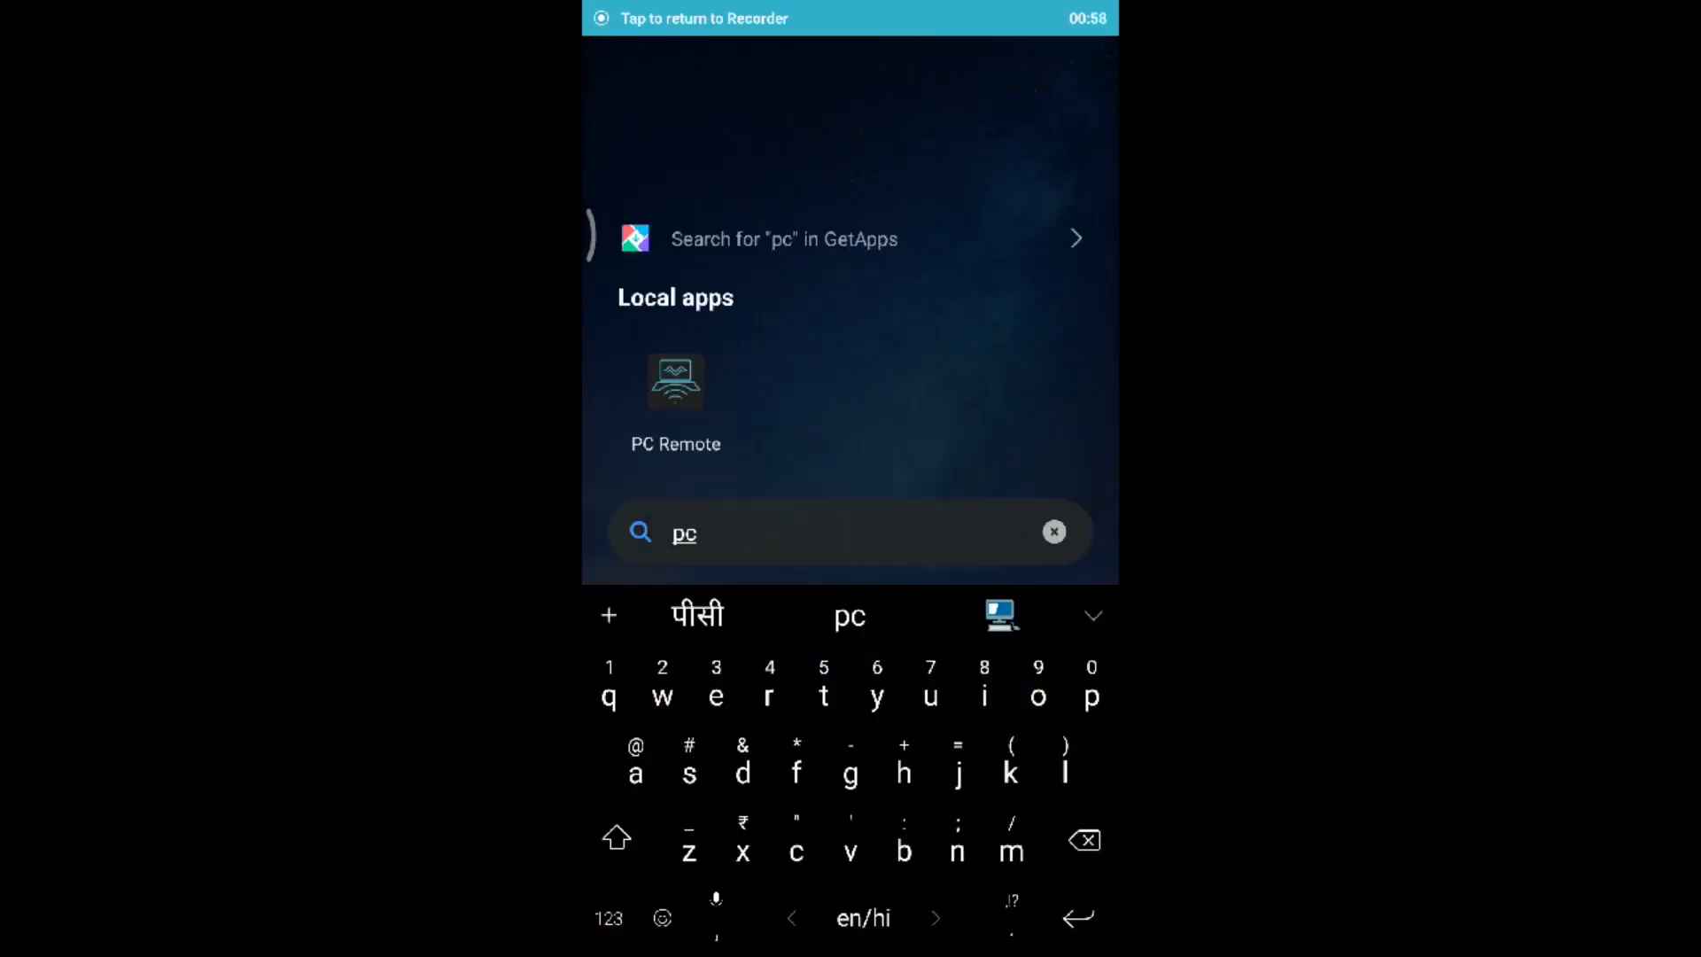